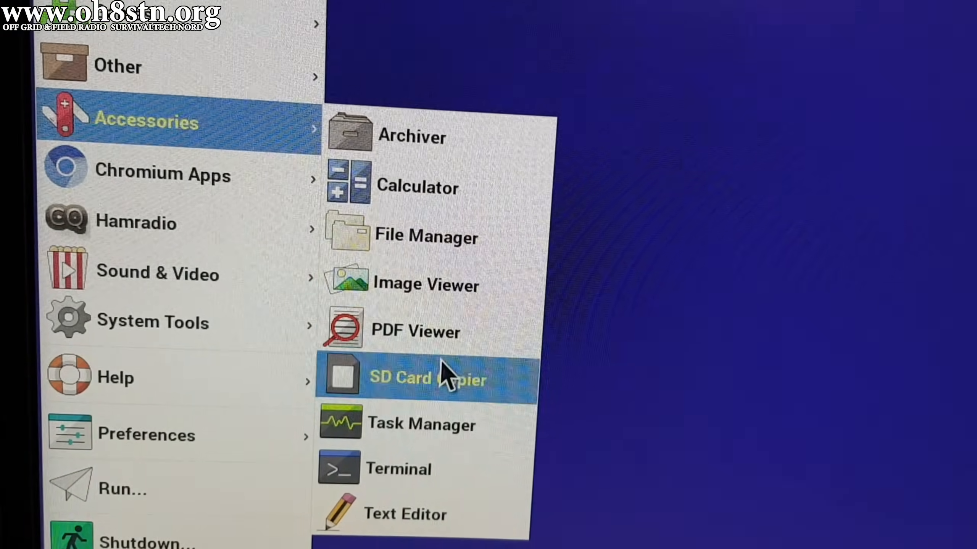
# - Copy mmcblk0 to the USB /dev/sda with New Partition UUIDs and start the copy
pyautogui.click(427, 378)
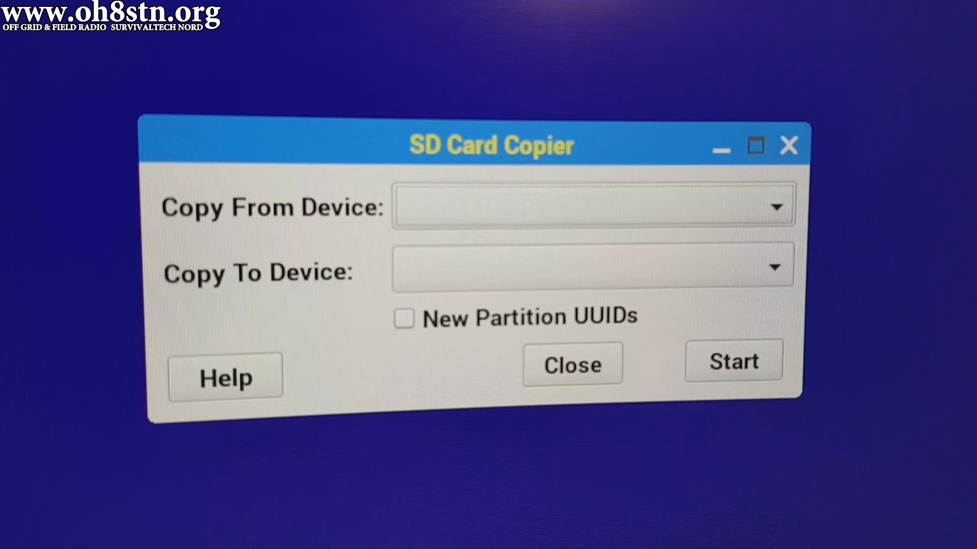
pyautogui.click(775, 206)
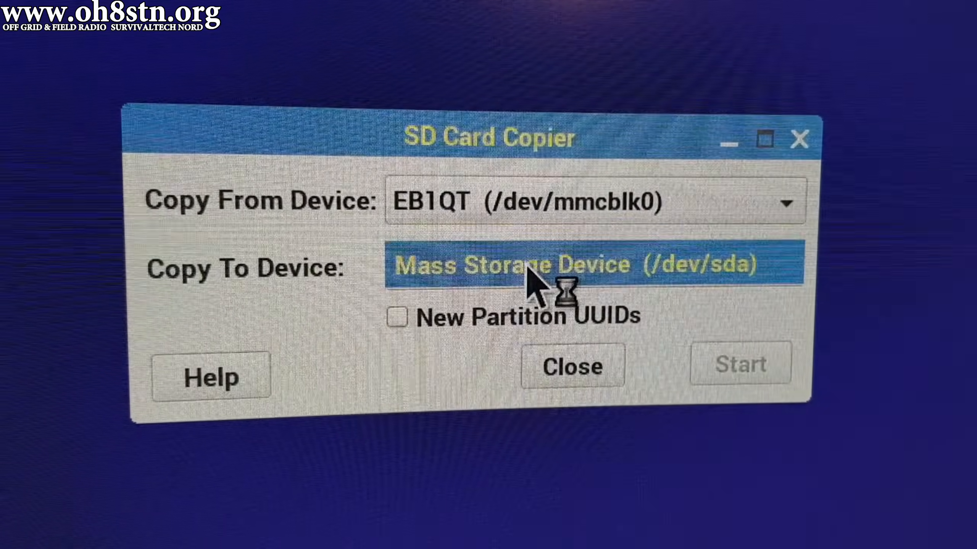
pyautogui.click(396, 316)
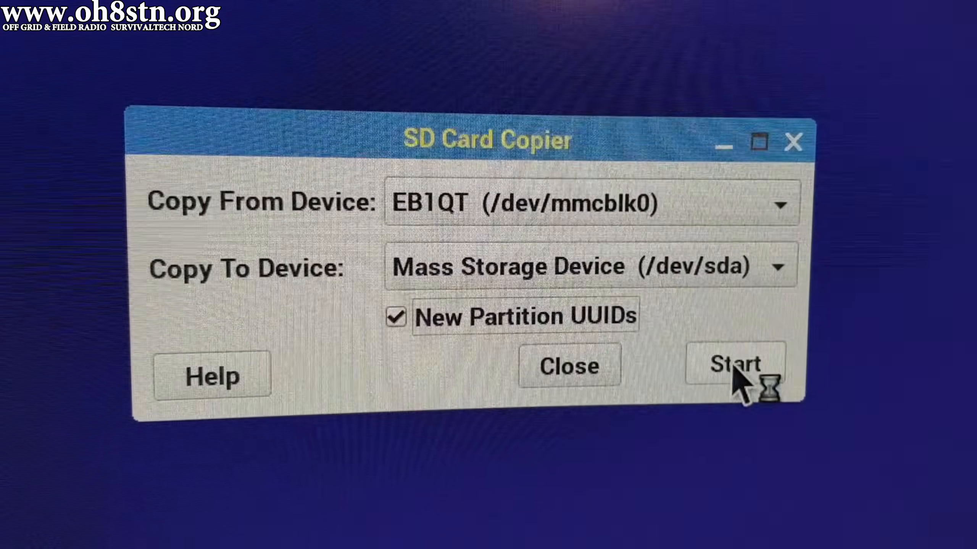
pyautogui.click(735, 365)
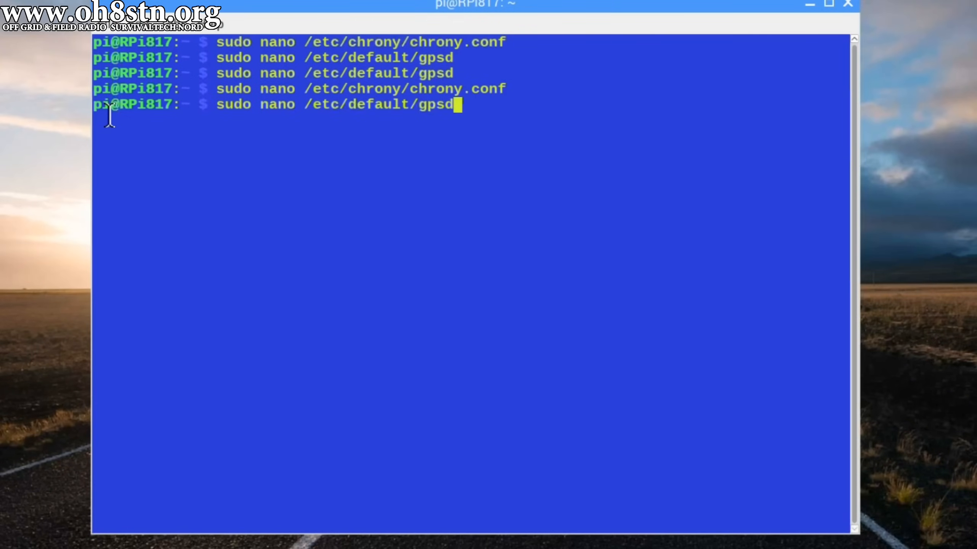
# - Save the gpsd defaults with DEVICES=/dev/ttyACM0 and GPSD_OPTIONS=-n, exiting nano
pyautogui.press('Return')
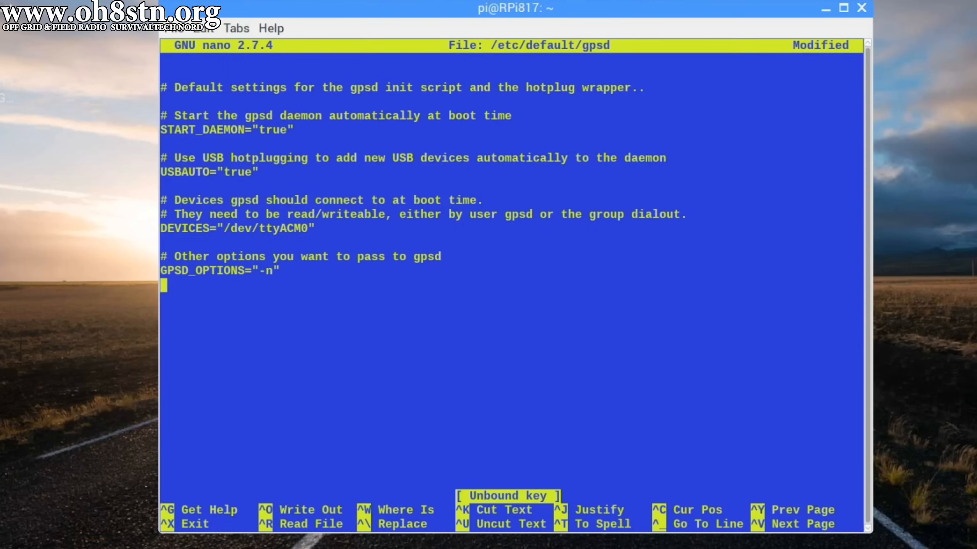
pyautogui.press('ctrl+x')
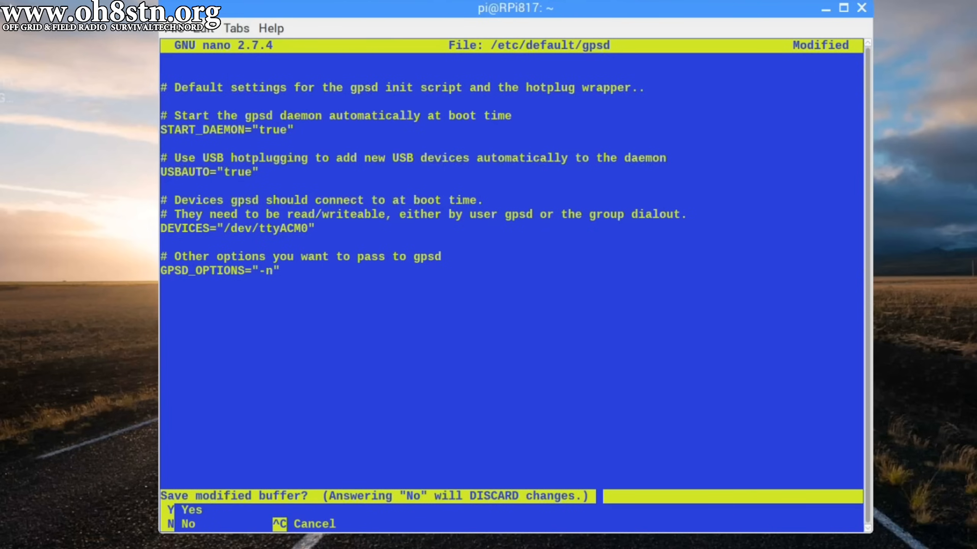
pyautogui.press('y')
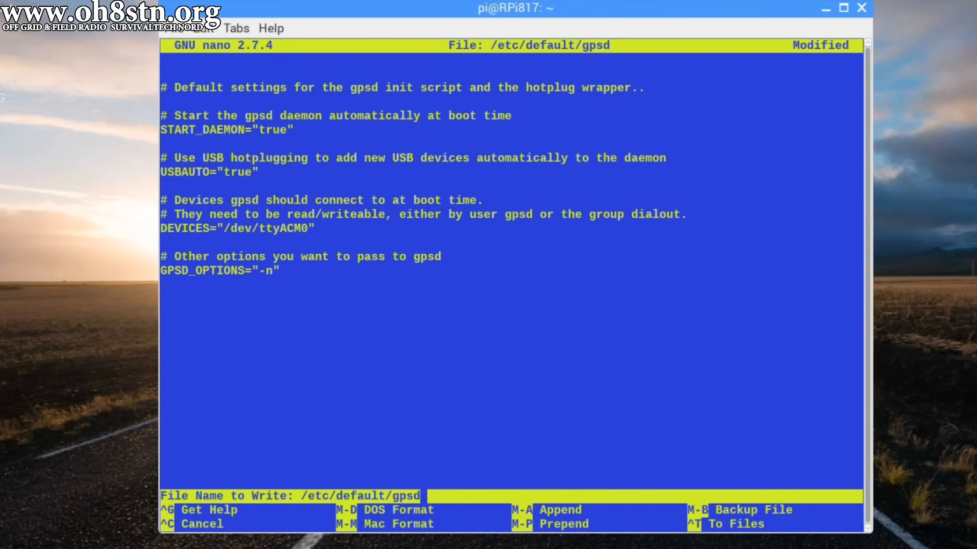
pyautogui.press('Return')
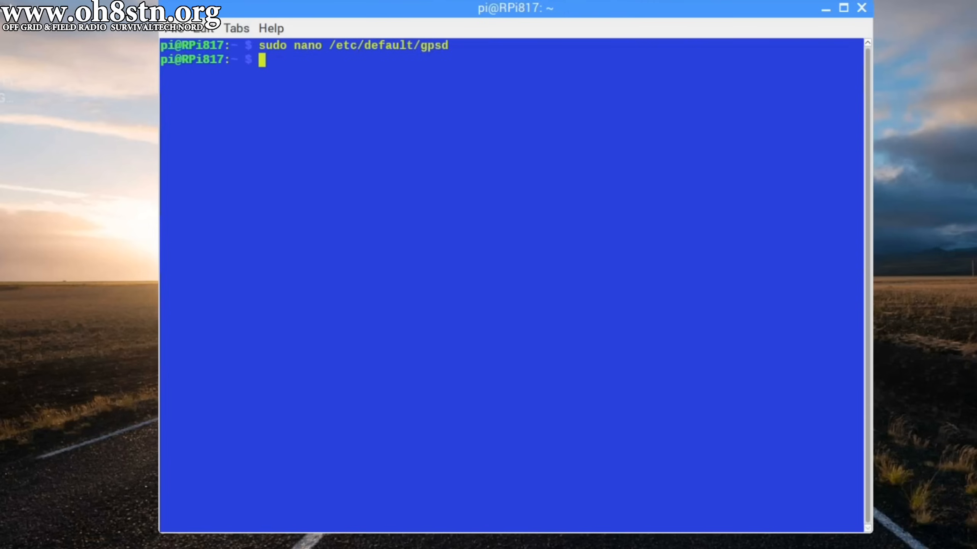
# - Reboot the Raspberry Pi from the terminal
pyautogui.write('re')
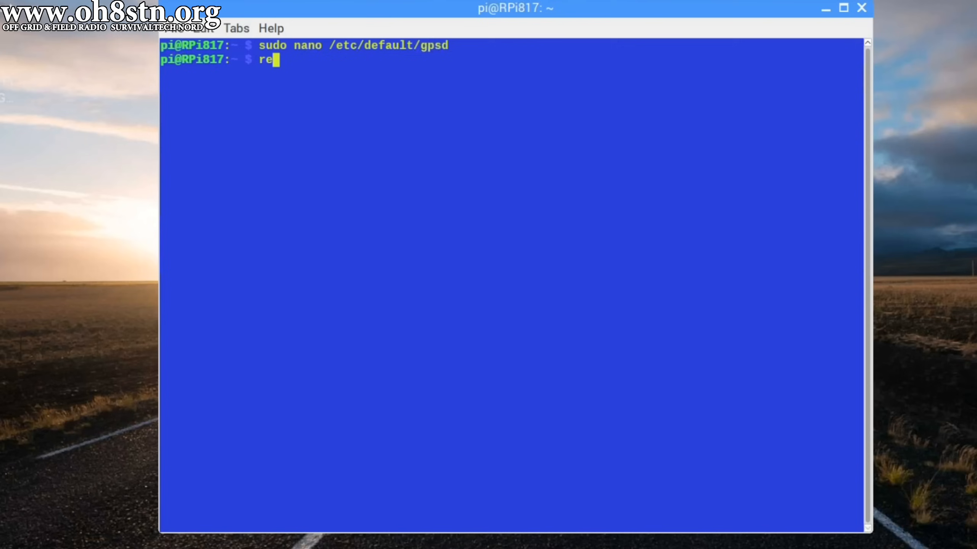
pyautogui.write('boot')
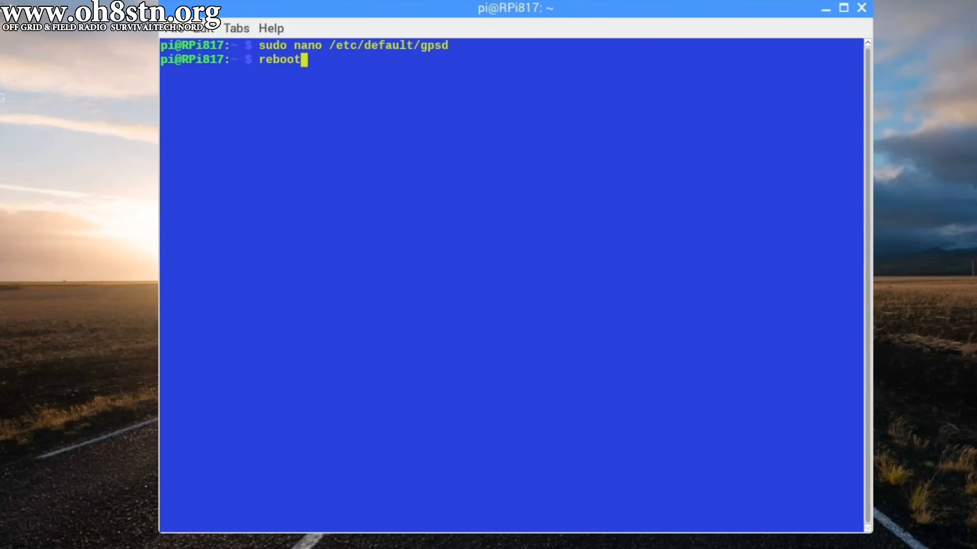
pyautogui.press('Return')
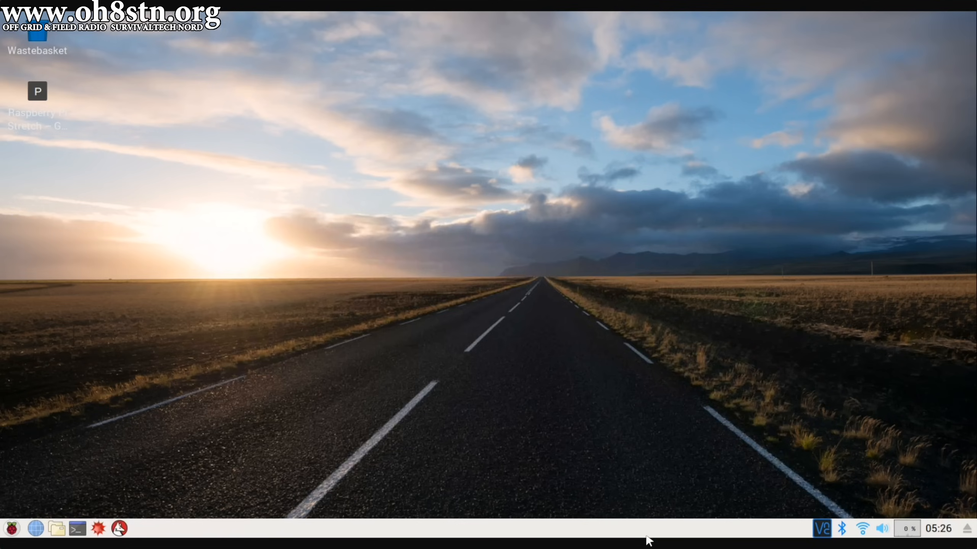
pyautogui.moveTo(119, 528)
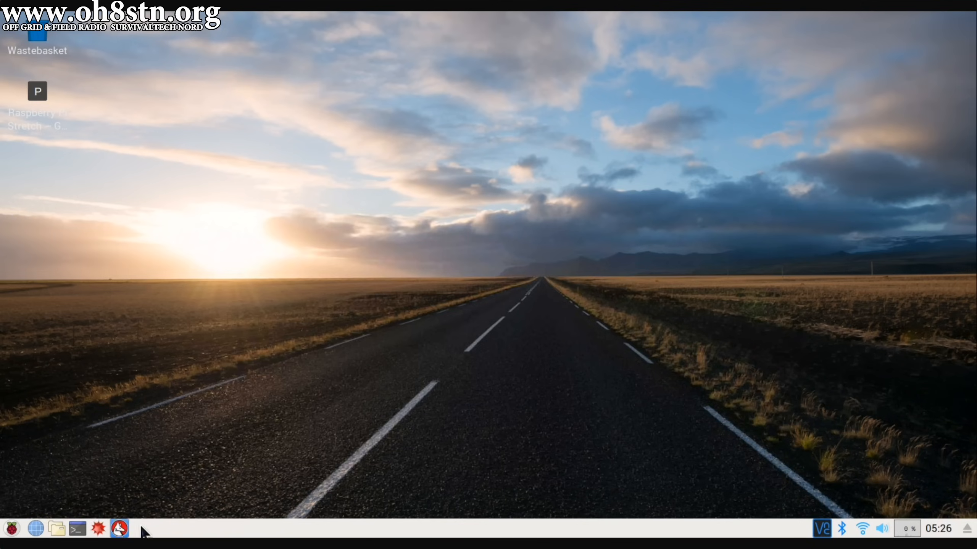
# - Run systemctl is-active gpsd in a new terminal; it reports active
pyautogui.click(76, 529)
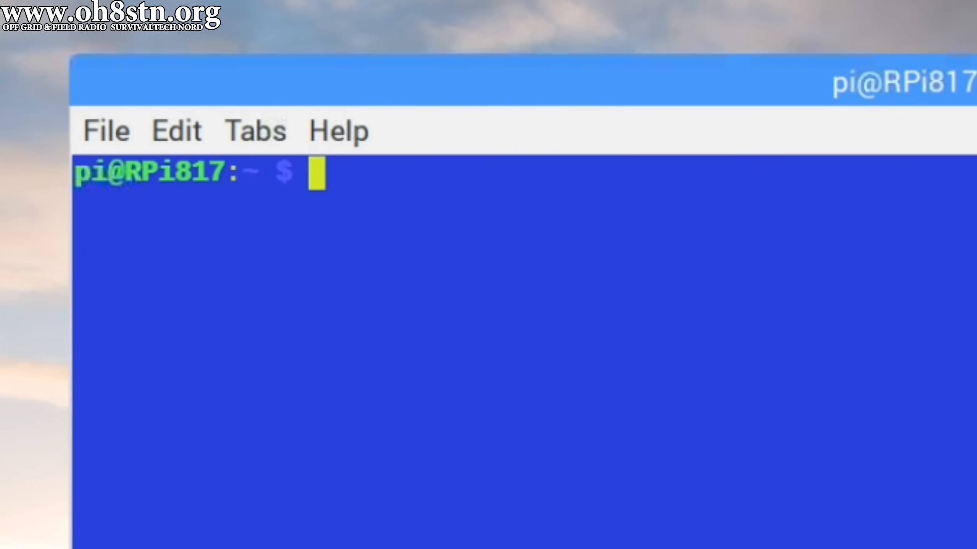
pyautogui.write('sy')
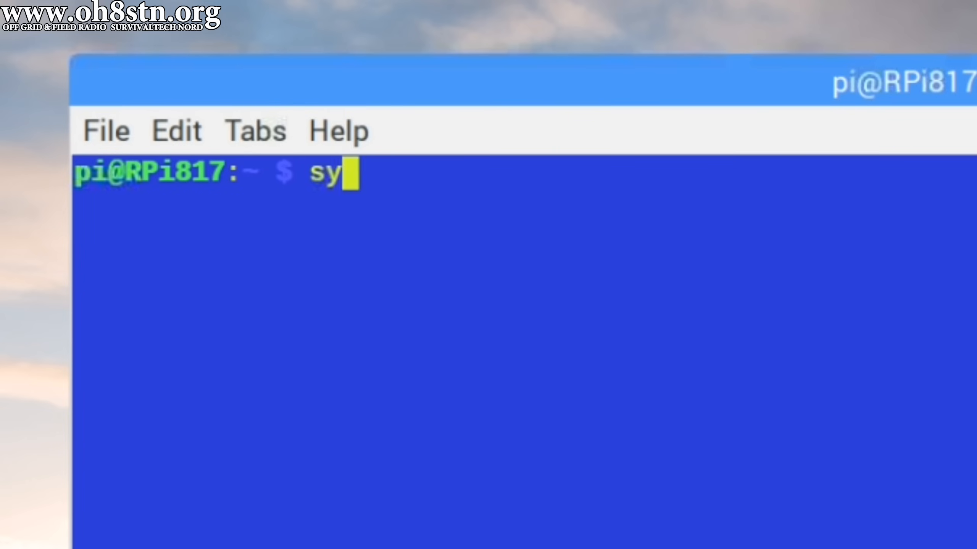
pyautogui.write('stemc')
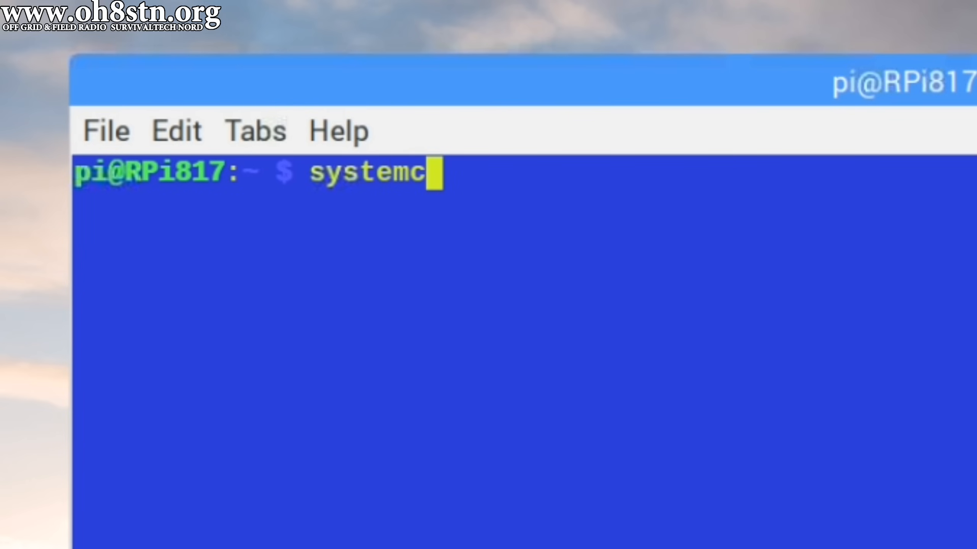
pyautogui.write('tl')
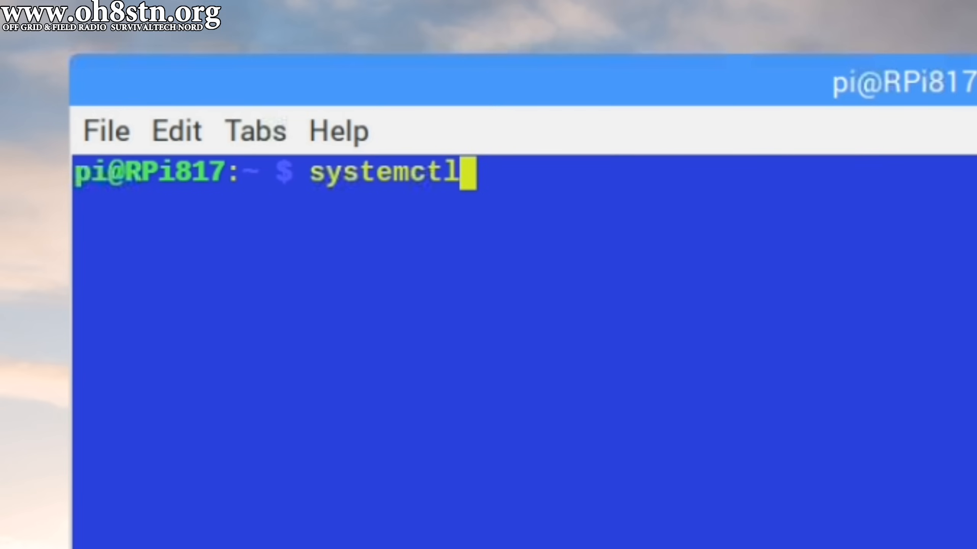
pyautogui.write('is-')
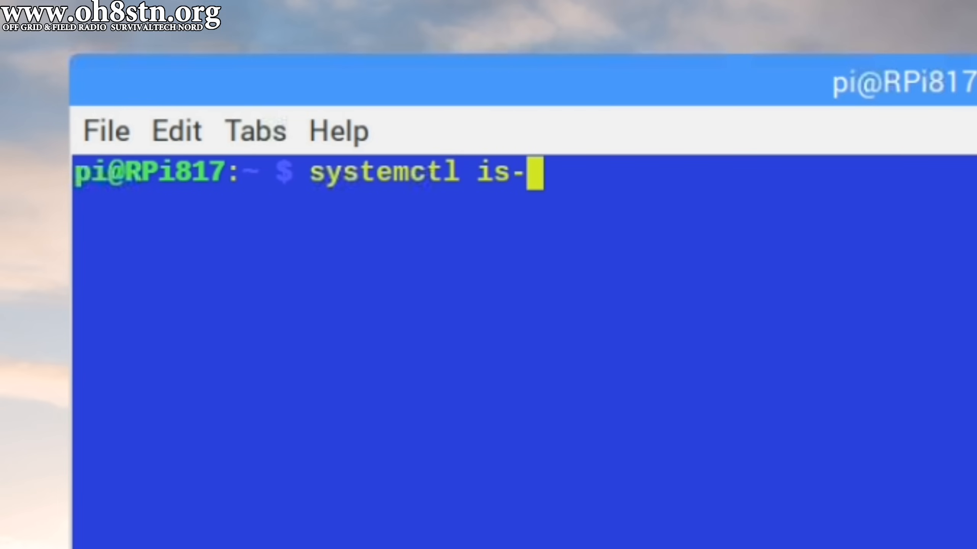
pyautogui.write('acti')
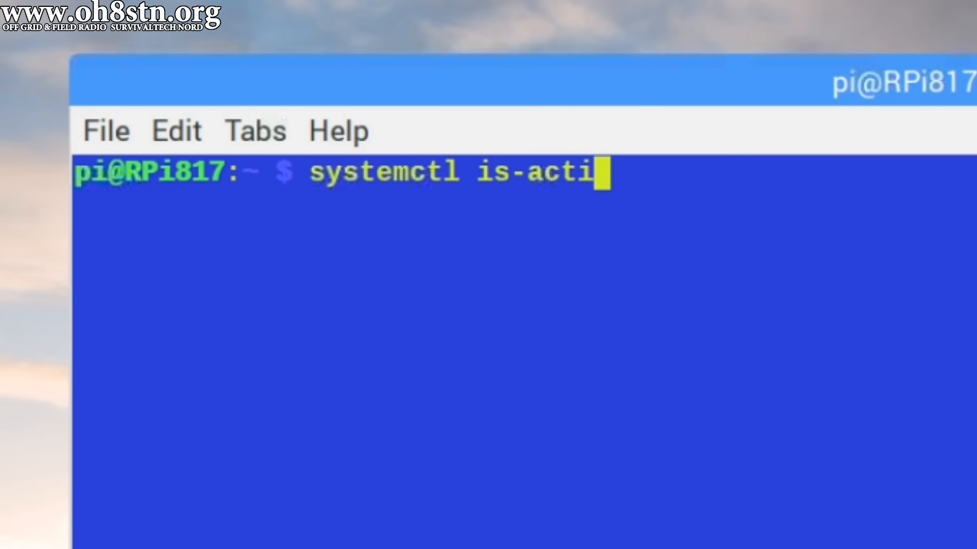
pyautogui.write('ve')
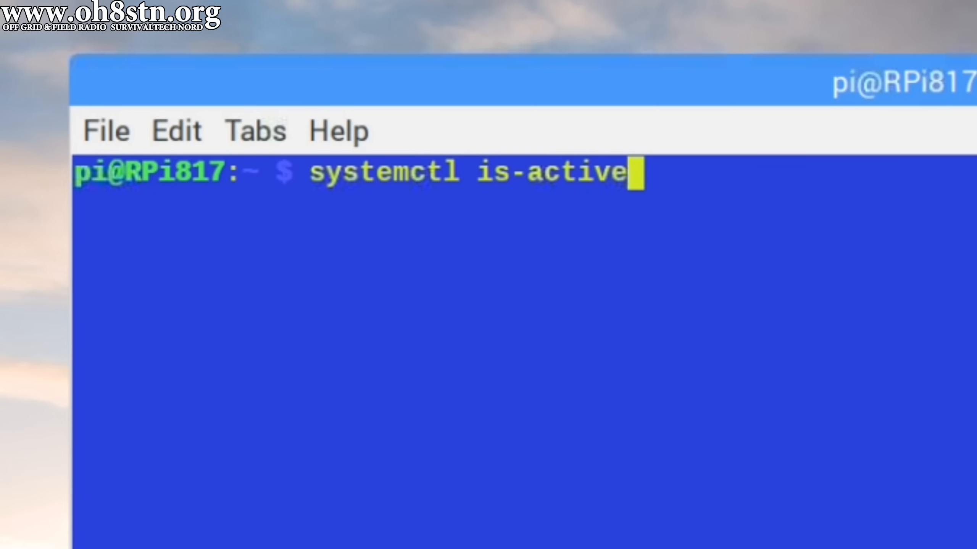
pyautogui.write('gpsd')
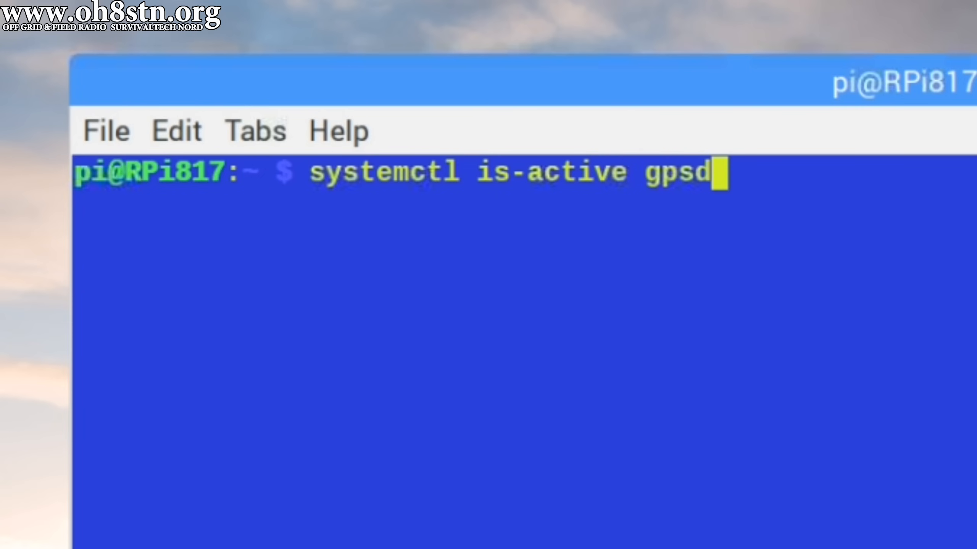
pyautogui.press('Return')
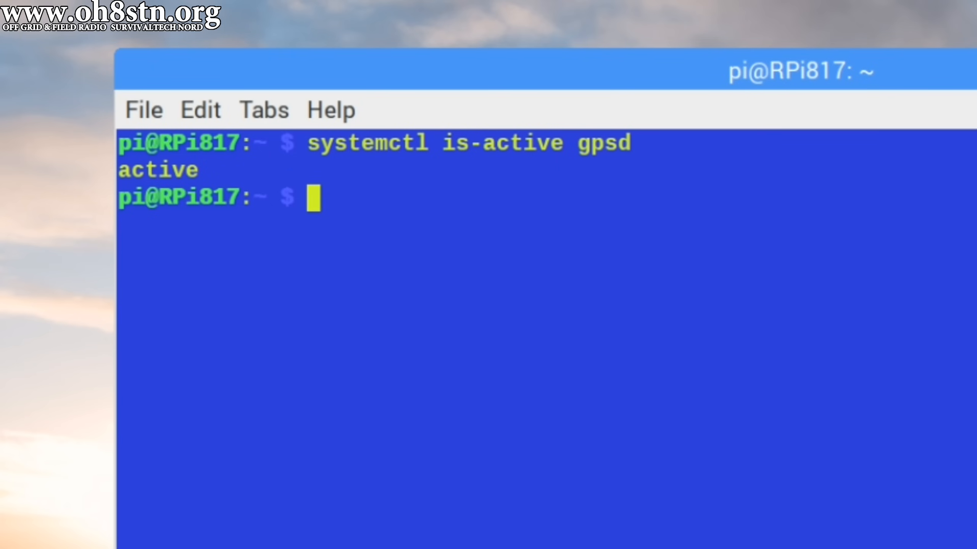
pyautogui.moveTo(394, 229)
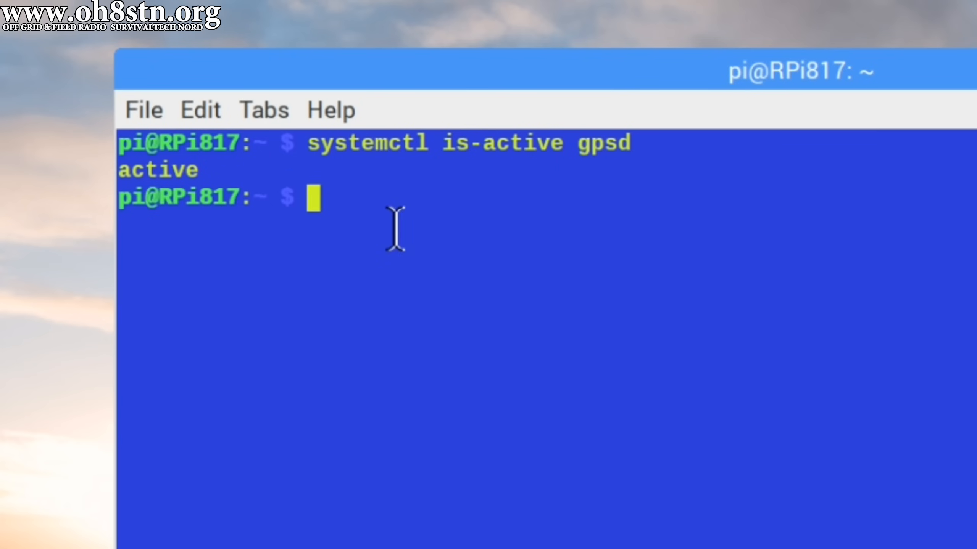
pyautogui.moveTo(377, 202)
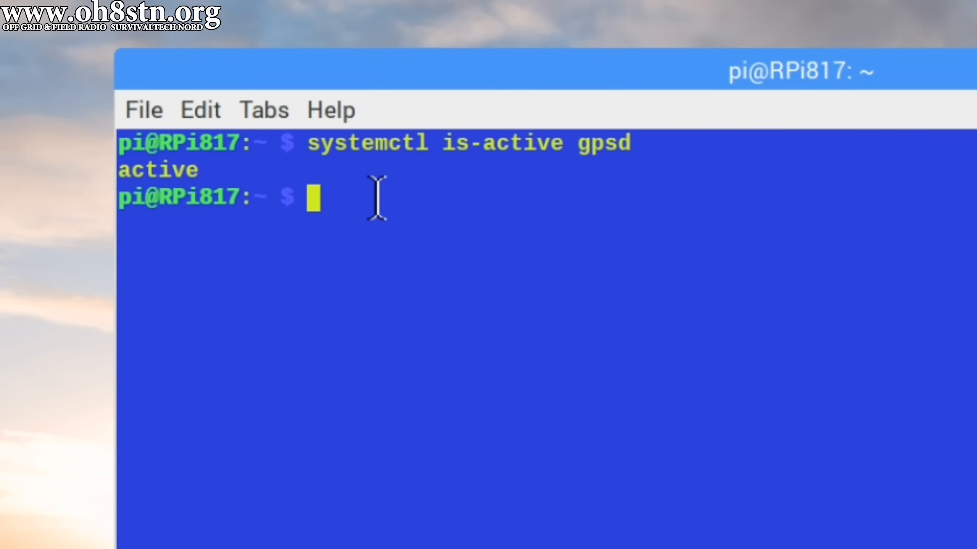
# - Run systemctl is-active chronyd; it reports active
pyautogui.write('system')
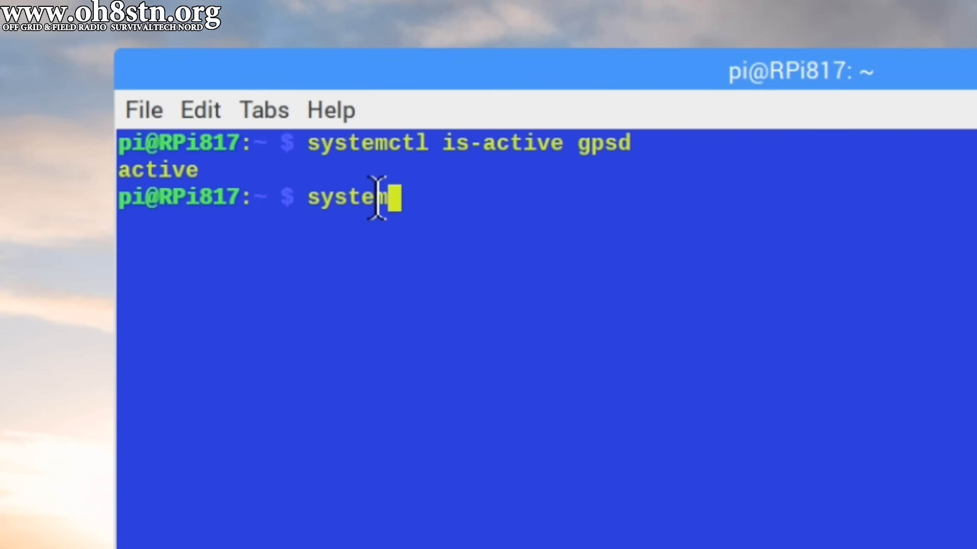
pyautogui.write('ctl')
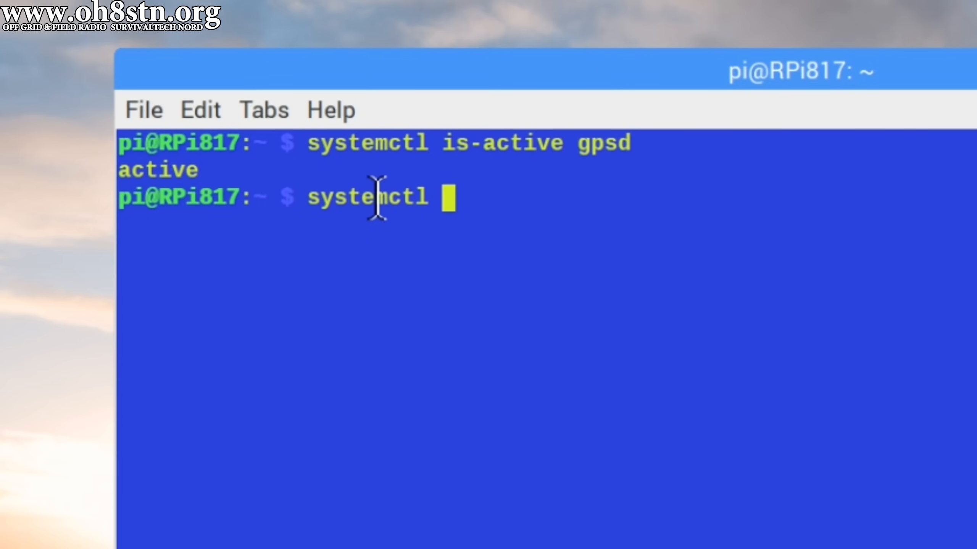
pyautogui.write('is')
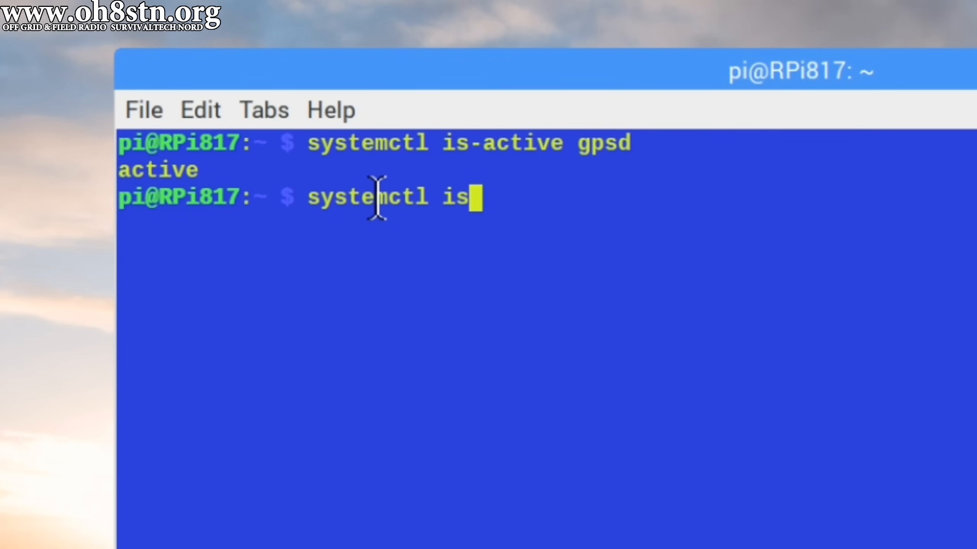
pyautogui.write('-acti')
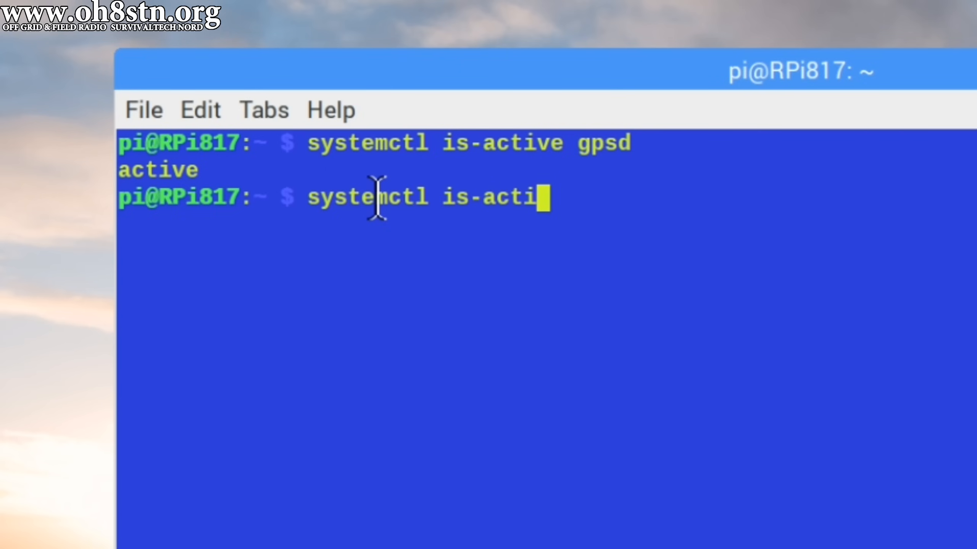
pyautogui.write('ve')
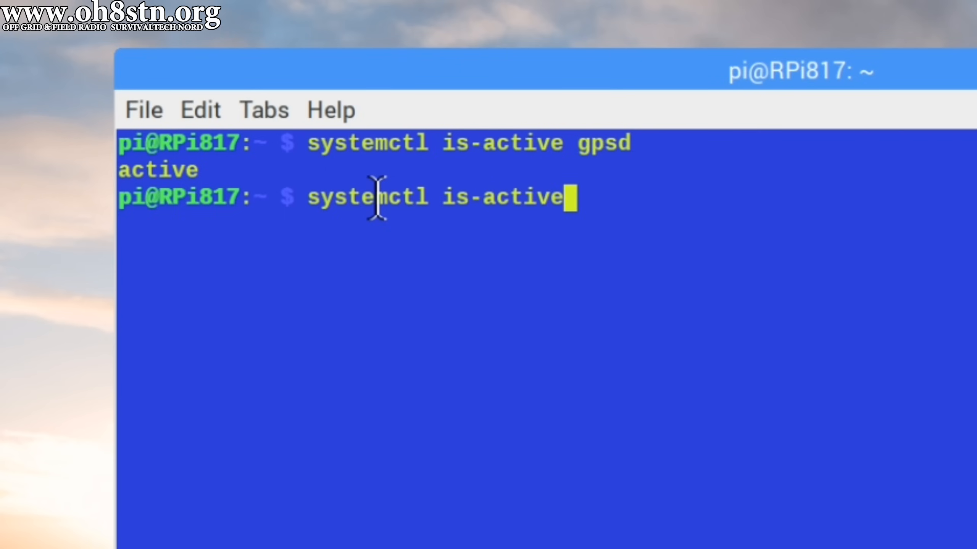
pyautogui.write('c')
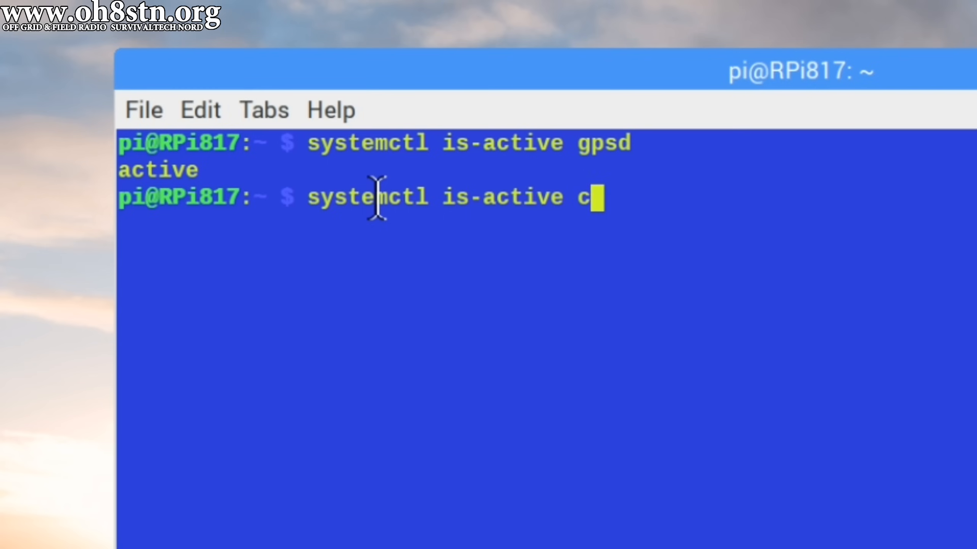
pyautogui.write('hrony')
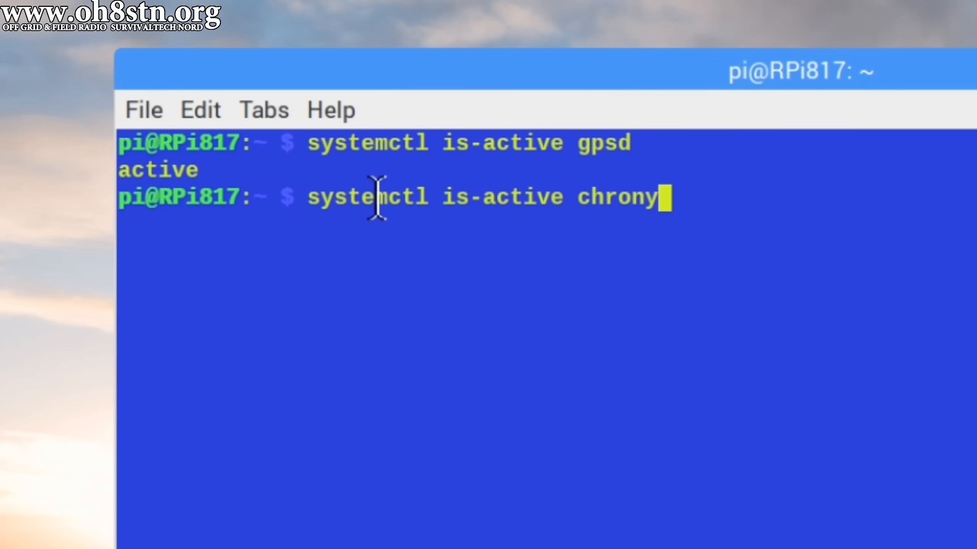
pyautogui.write('d')
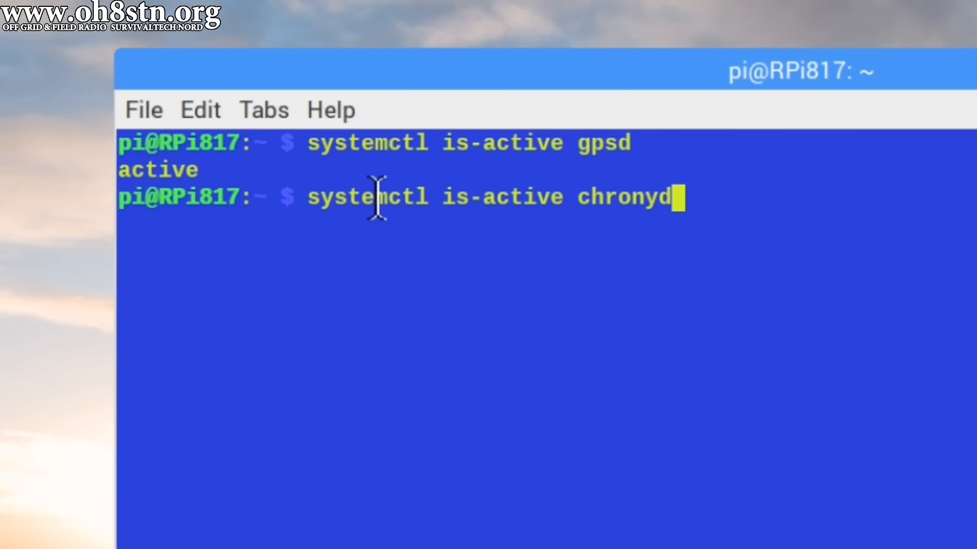
pyautogui.press('Return')
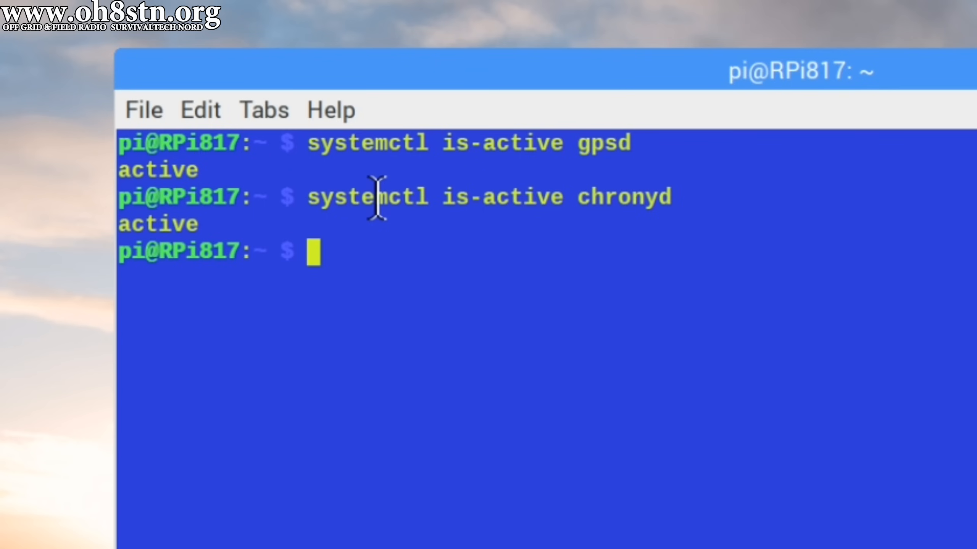
pyautogui.moveTo(375, 199)
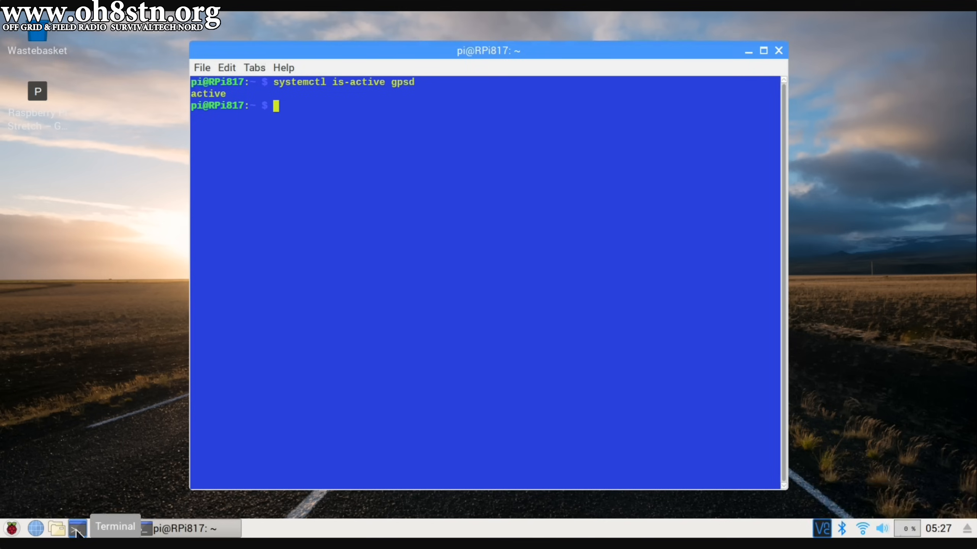
# - Type the cgps -s GPS status command at the prompt without running it
pyautogui.write('reboot')
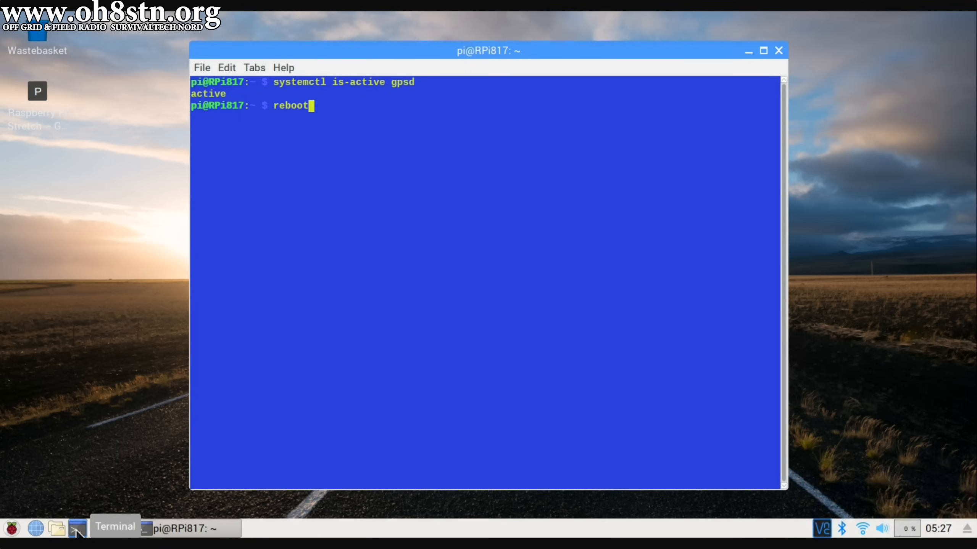
pyautogui.write('xgps')
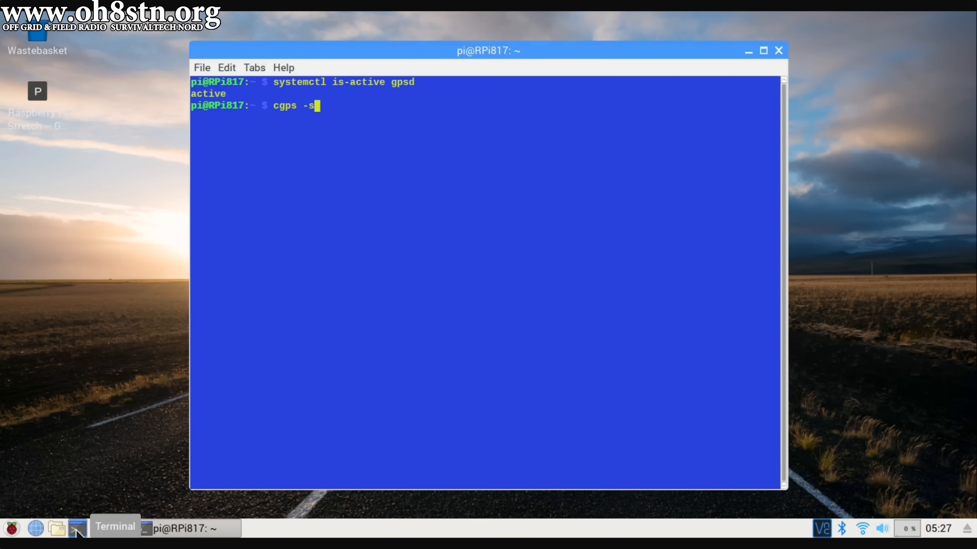
# - Run cgps -s to confirm a 3D fix with satellites in use, then quit it
pyautogui.press('Return')
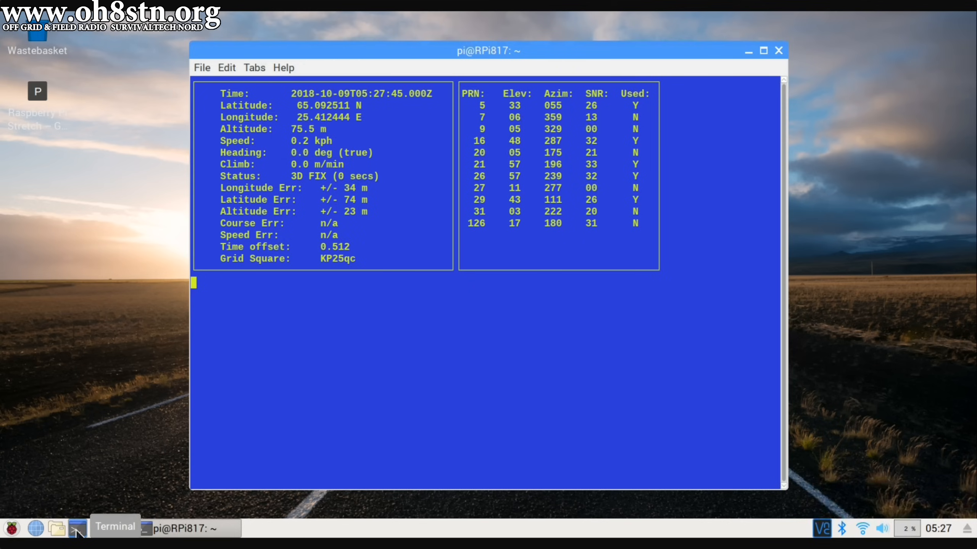
pyautogui.press('ctrl+c')
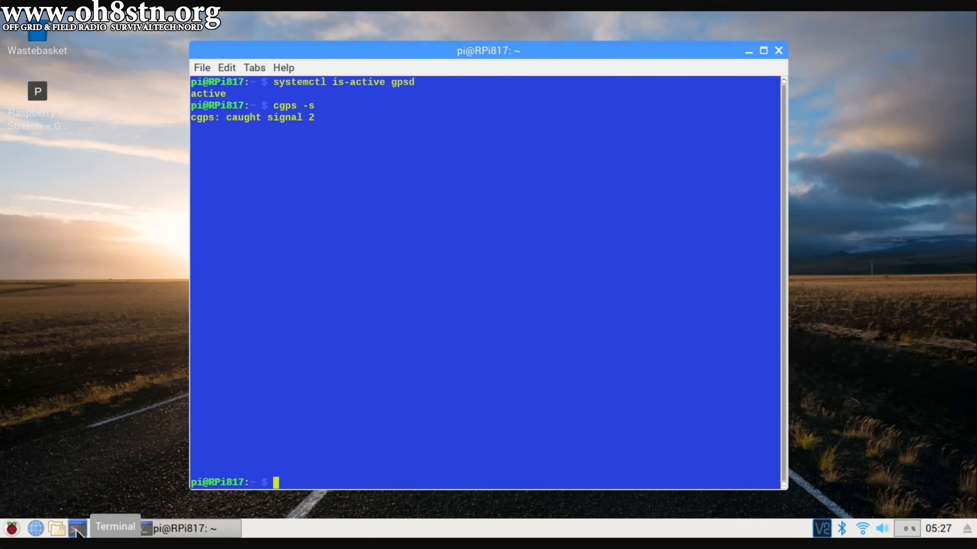
# - Run gpsmon -n to watch raw NMEA sentences from /dev/ttyACM0, then quit the monitor
pyautogui.write('gpsmon -')
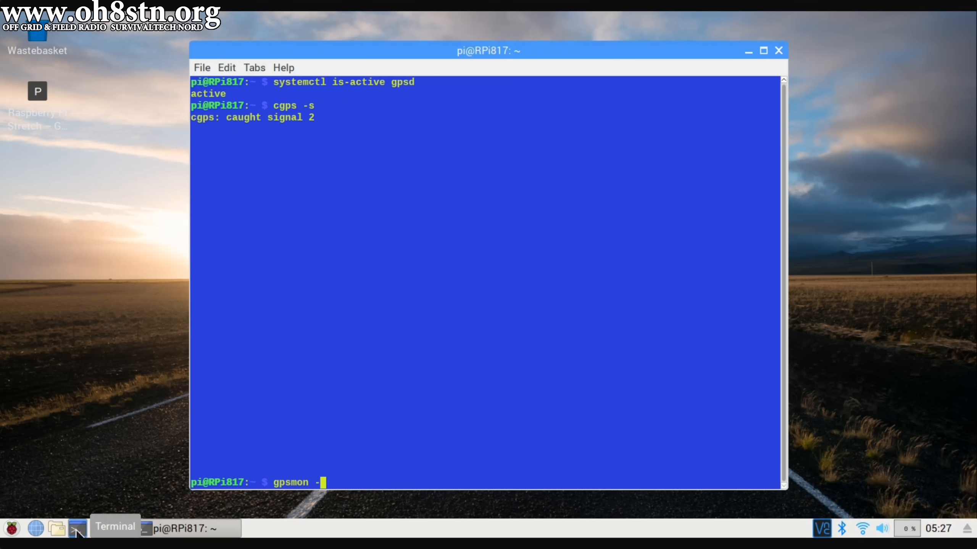
pyautogui.press('Return')
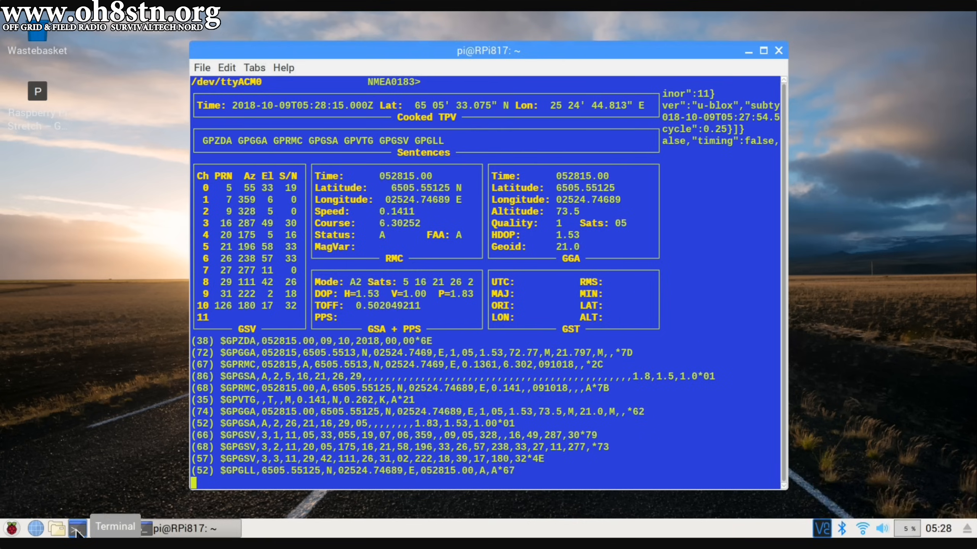
pyautogui.press('ctrl+c')
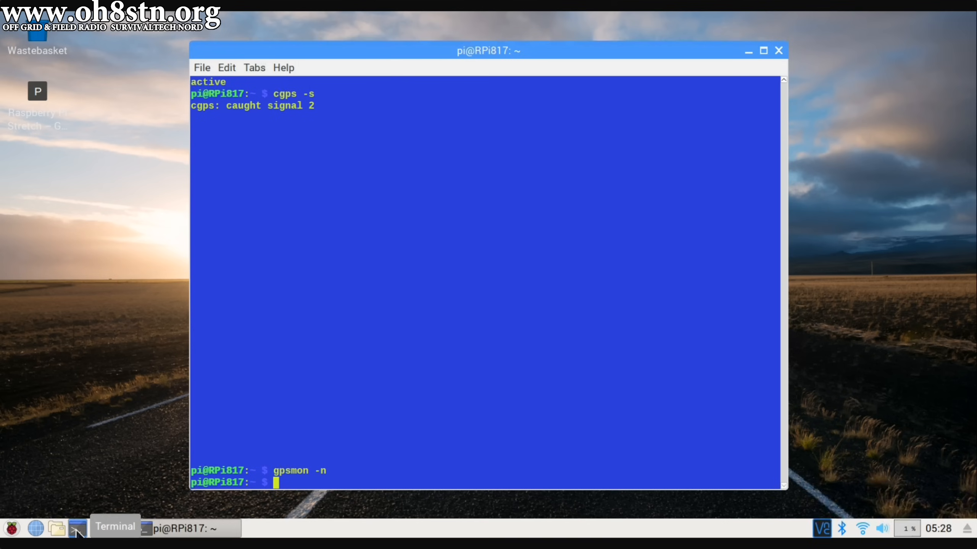
# - Launch the xgps graphical GPS display
pyautogui.write('xg')
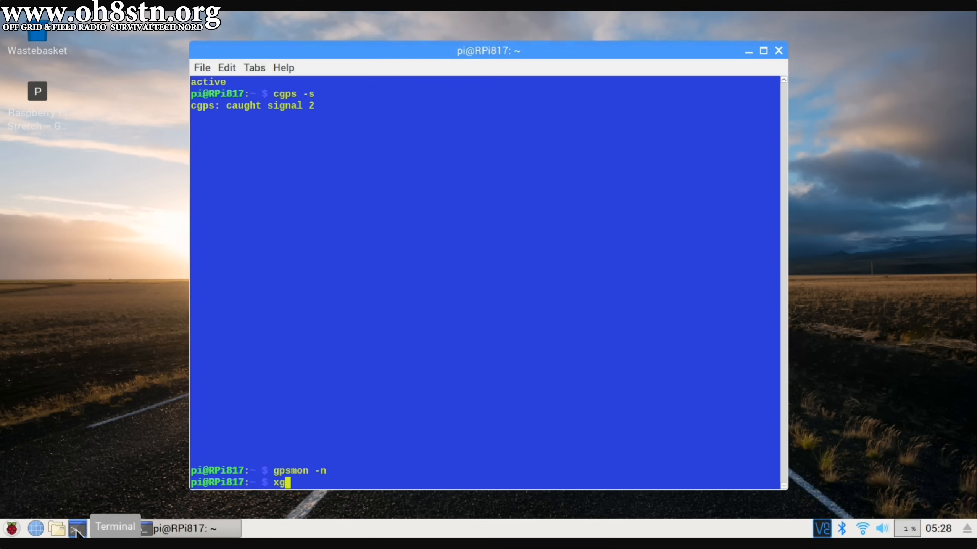
pyautogui.write('ps')
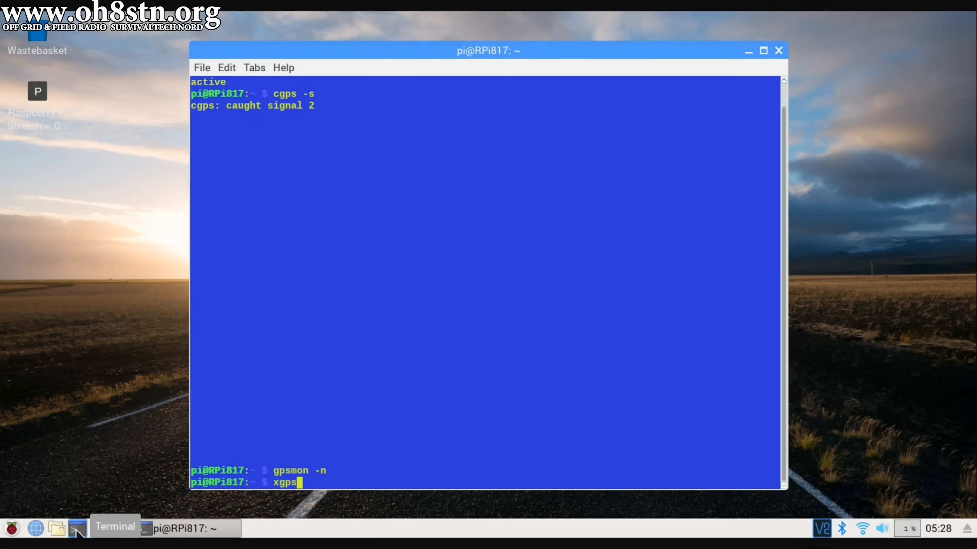
pyautogui.press('Return')
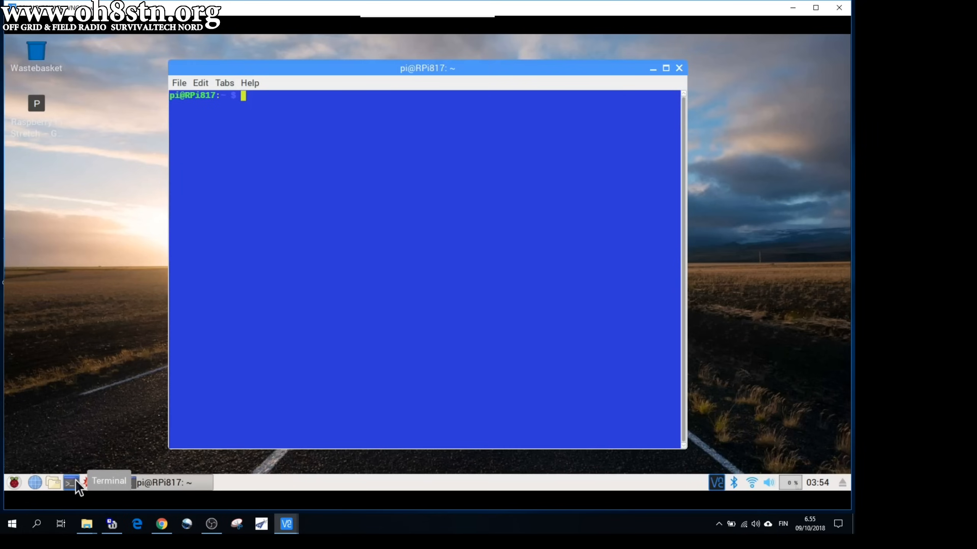
# - Run sudo nano /etc/chrony/chrony.conf to edit chrony's configuration
pyautogui.write('reboot')
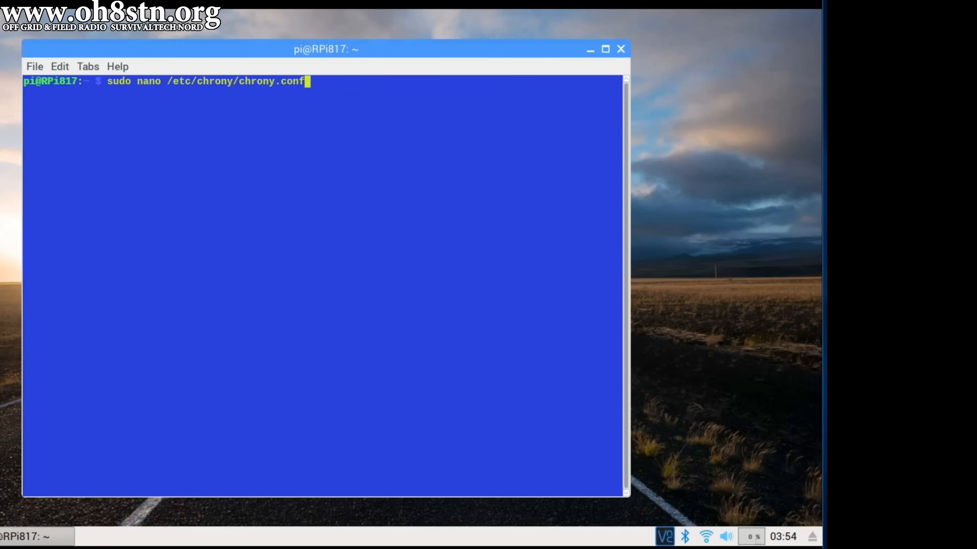
pyautogui.press('Return')
pyautogui.write('chronyc sources -v')
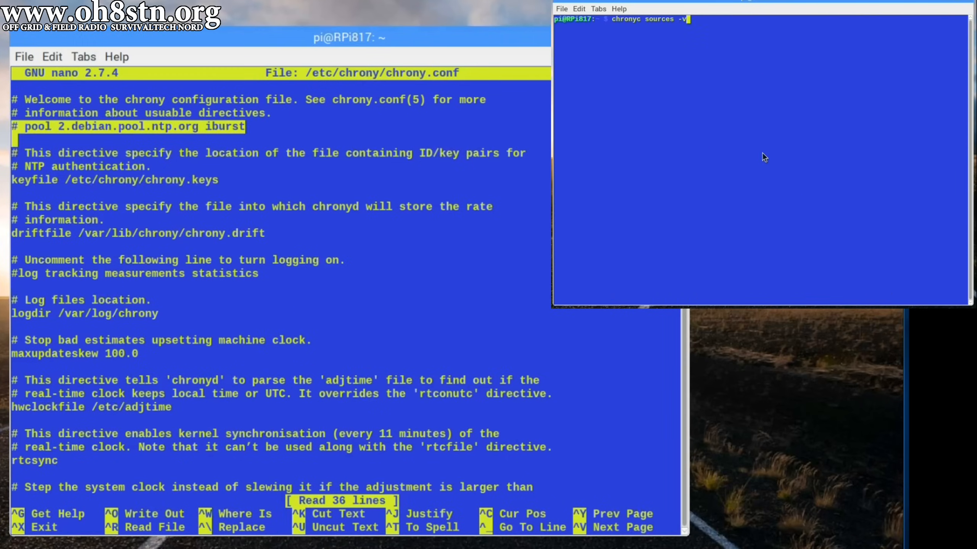
# - Reopen chrony.conf in nano with sudo and run chronyc sources -v to show NMEA as the only synced source
pyautogui.press('Return')
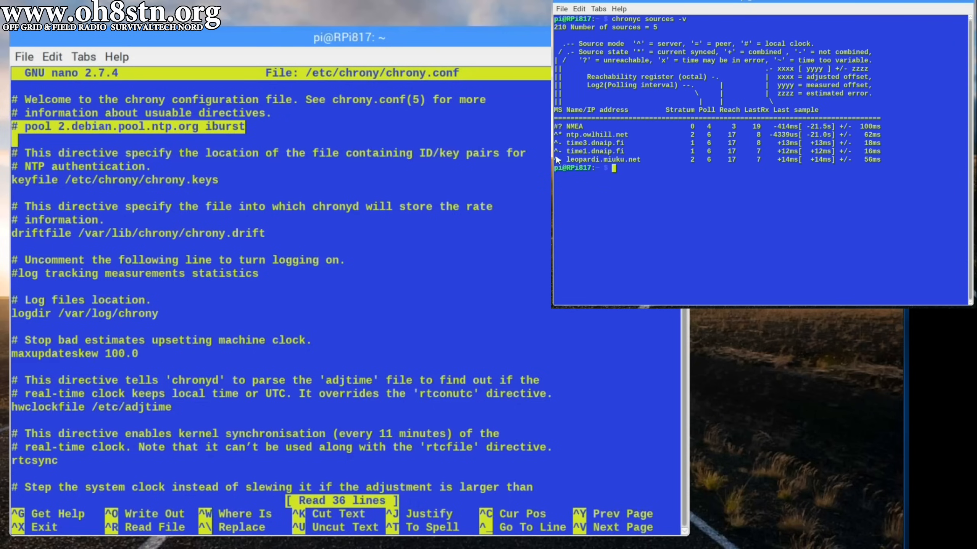
pyautogui.write('sudo nano /etc/chrony/chrony.conf')
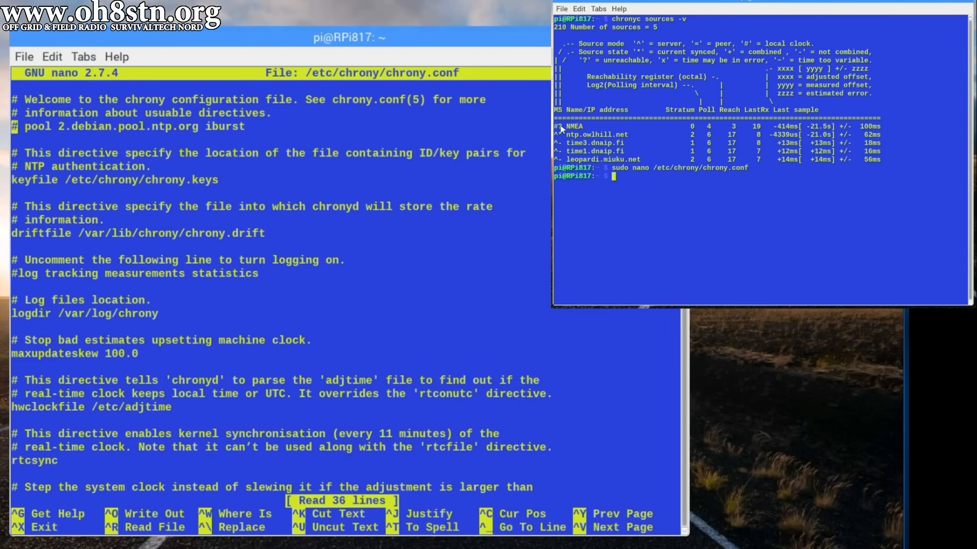
pyautogui.press('Return')
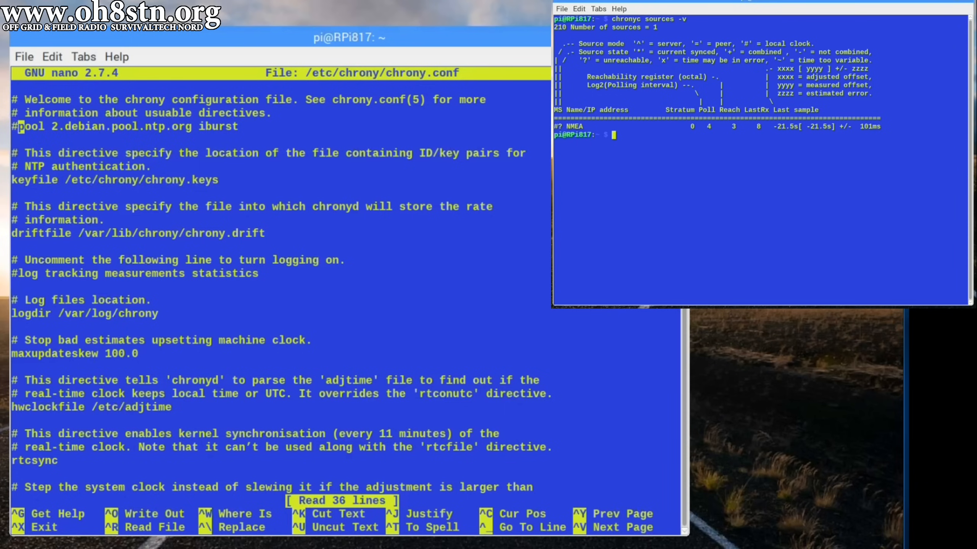
pyautogui.write('chronyc sources -v')
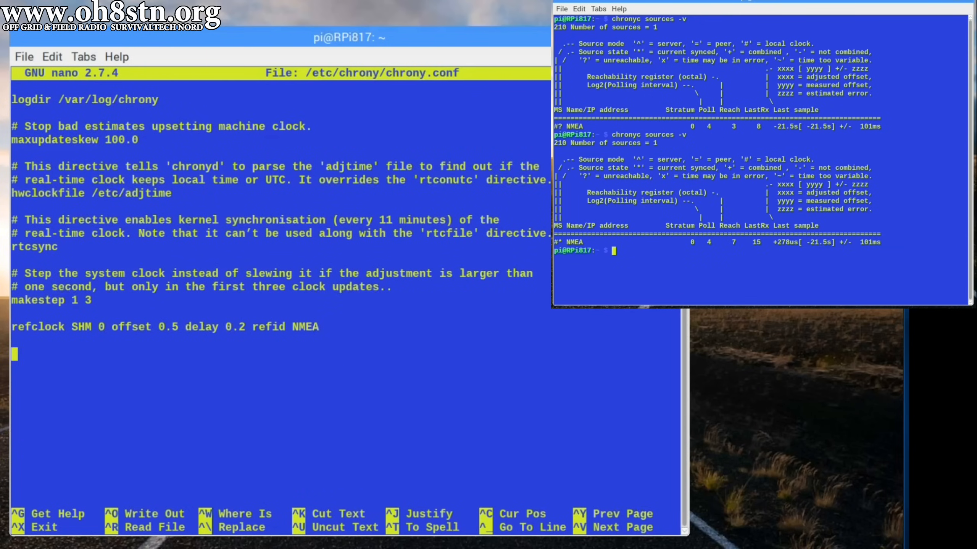
pyautogui.moveTo(586, 248)
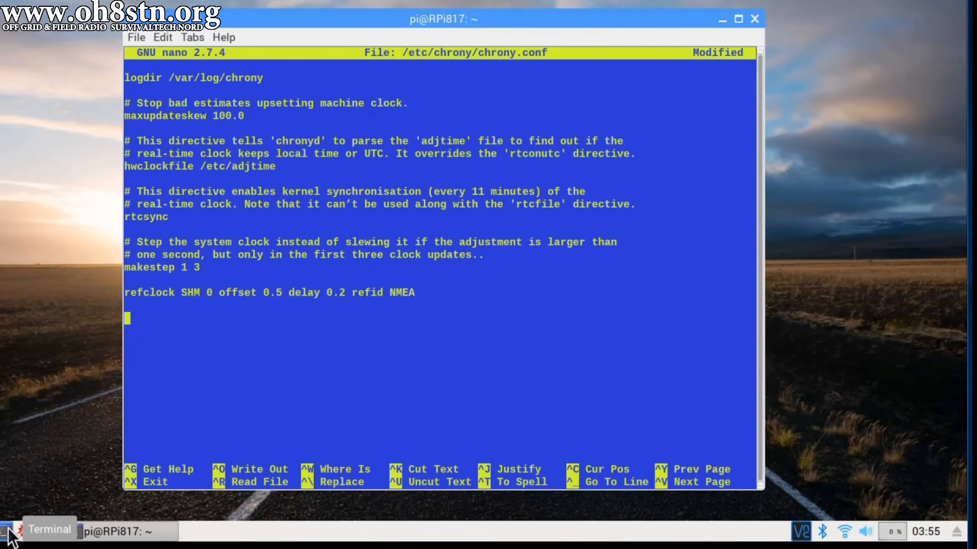
# - Exit nano from chrony.conf and close the terminal session, returning to the desktop
pyautogui.press('ctrl+x')
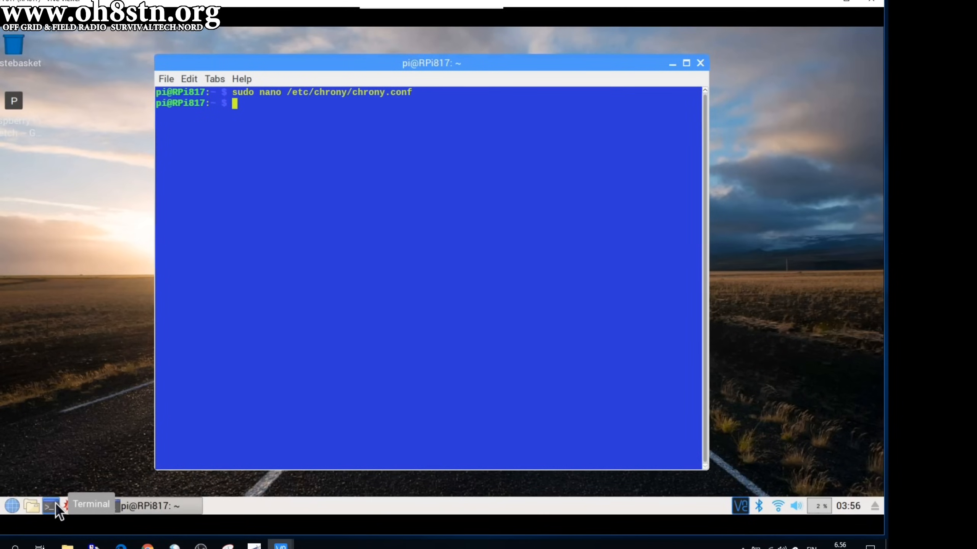
pyautogui.press('Return')
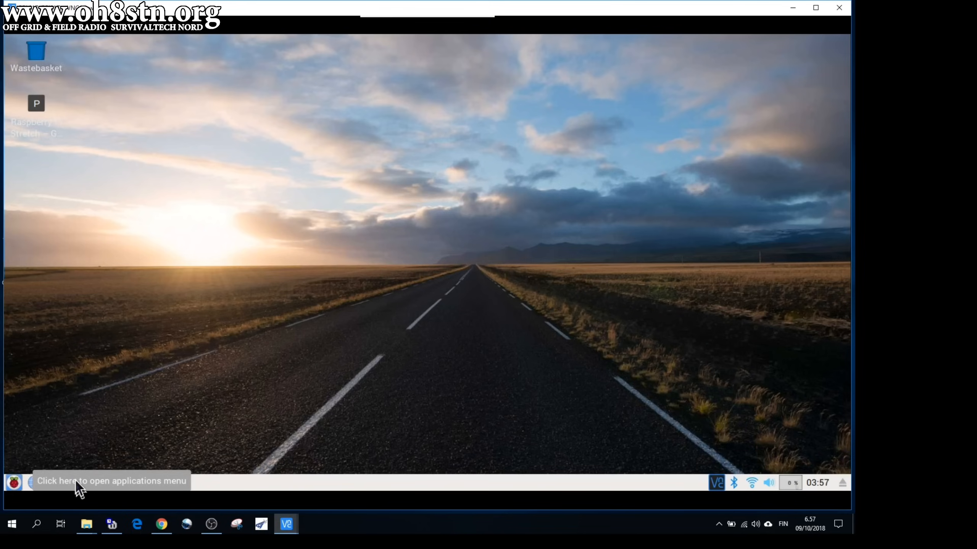
# - Launch a new LXTerminal window from the taskbar showing an empty shell prompt
pyautogui.click(70, 483)
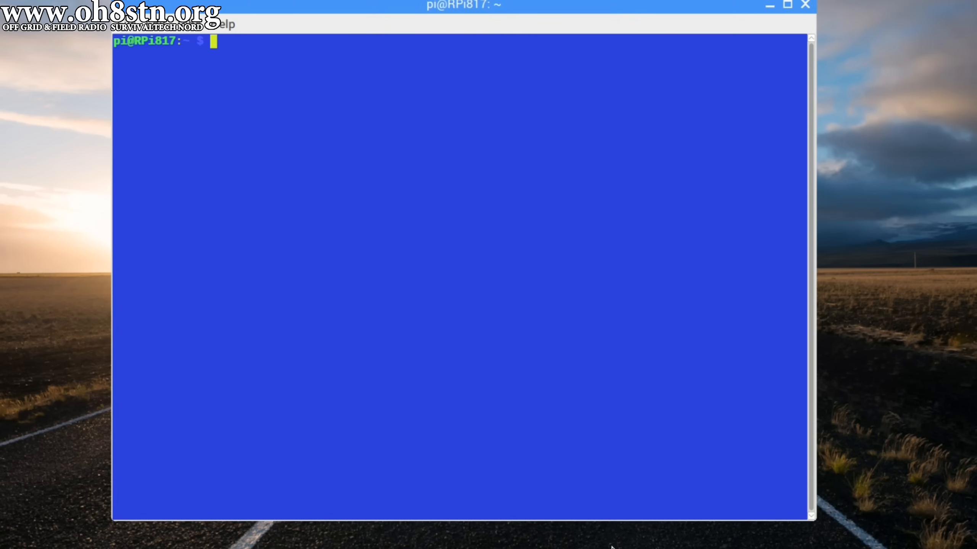
# - Run sudo chronyc tracking, showing NMEA as reference at stratum 1 with normal leap status
pyautogui.write('sudo')
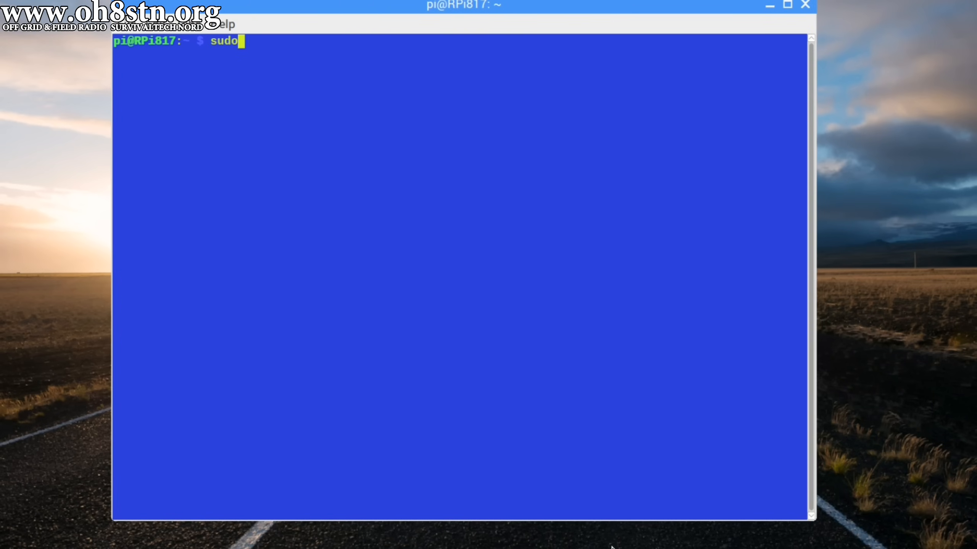
pyautogui.write('chronu')
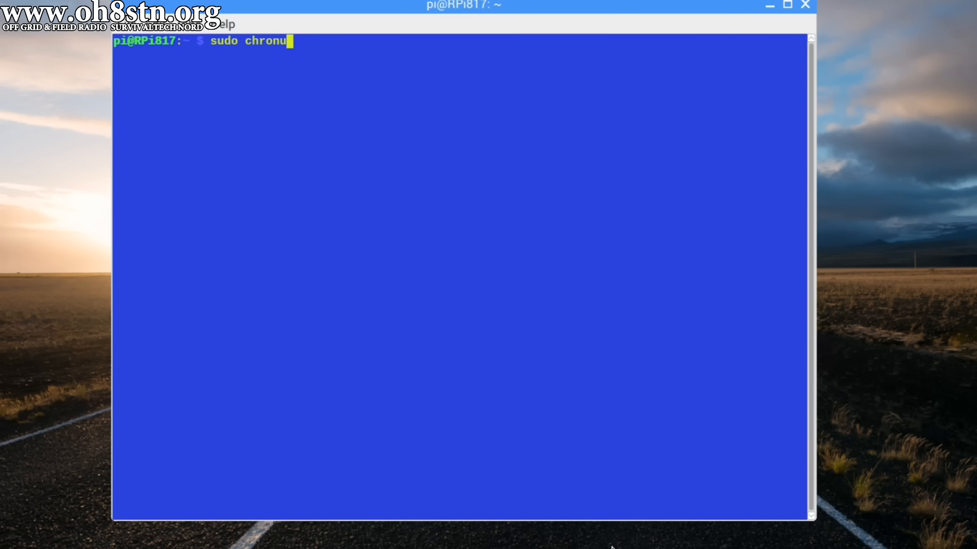
pyautogui.write('c')
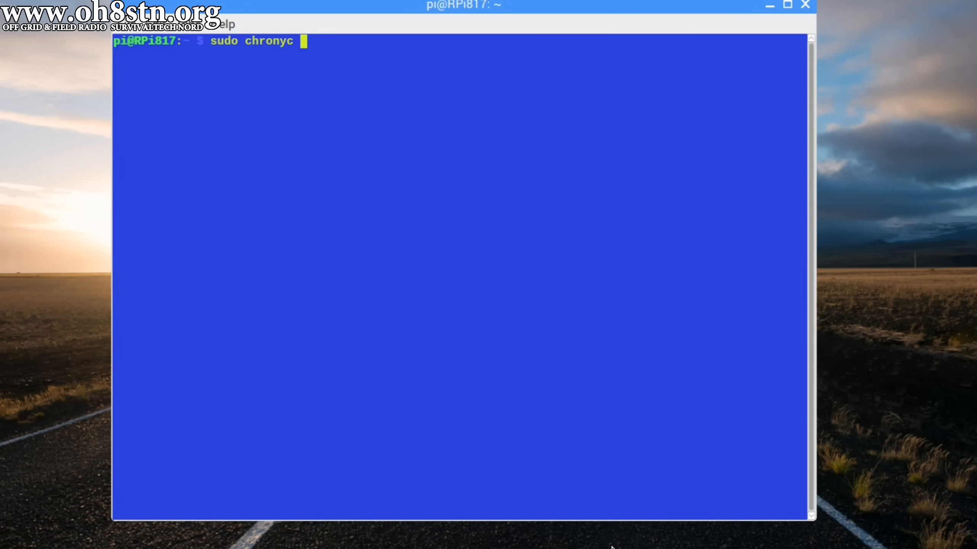
pyautogui.write('track')
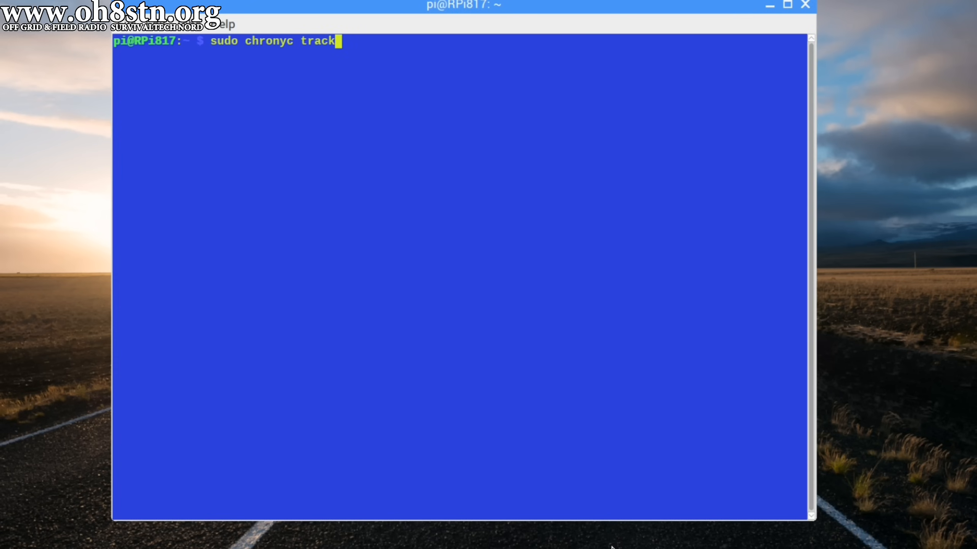
pyautogui.press('Return')
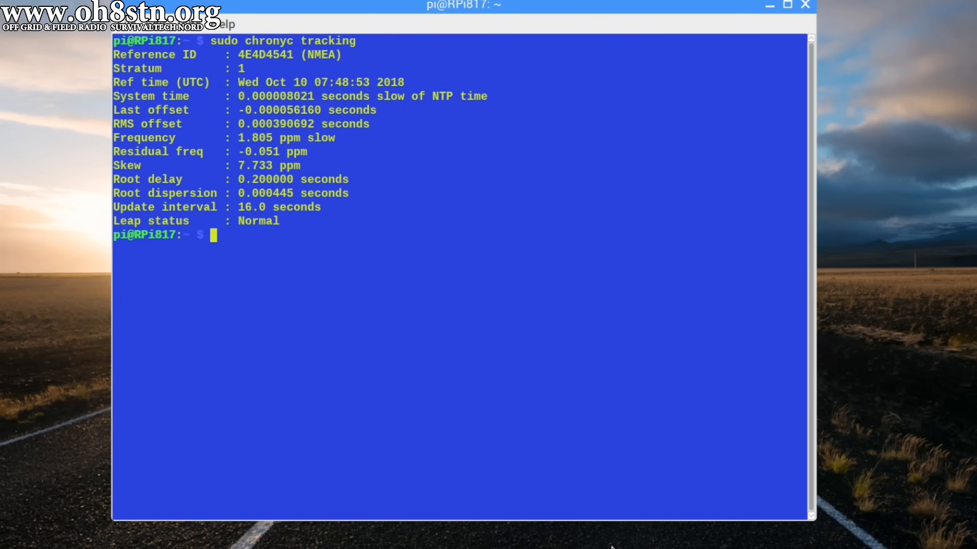
pyautogui.write('sudo chrony')
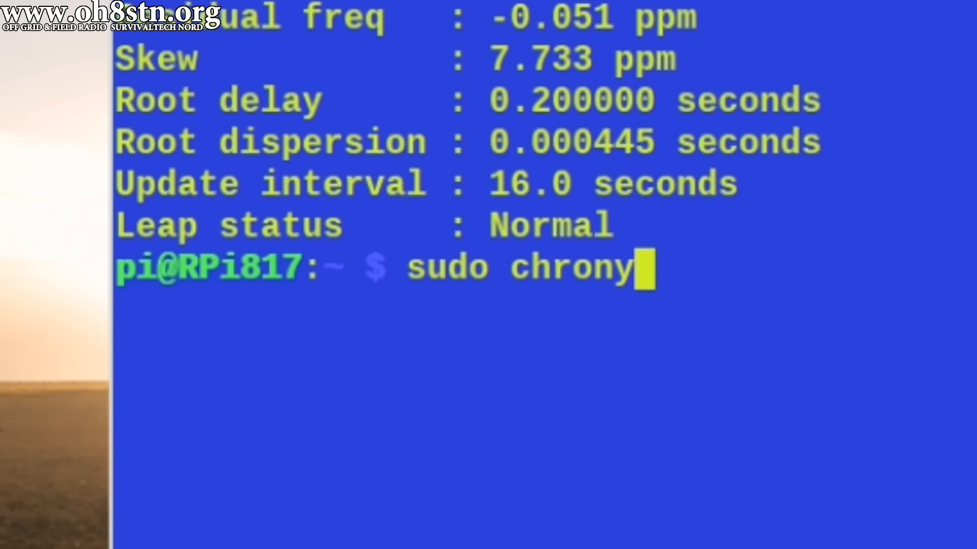
# - Run sudo chronyc makestep (200 OK), then rerun tracking showing 0.000000000 seconds system time offset
pyautogui.write('c make')
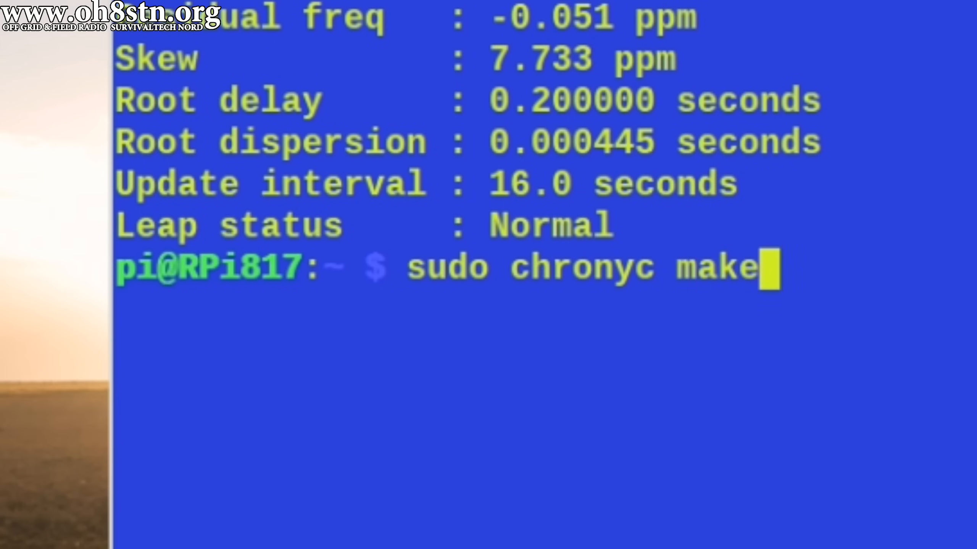
pyautogui.write('step')
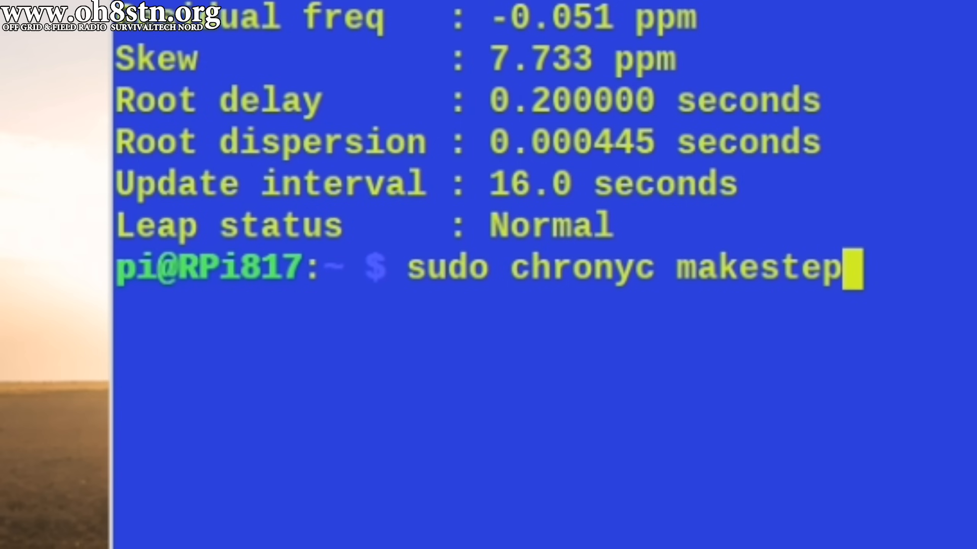
pyautogui.press('Return')
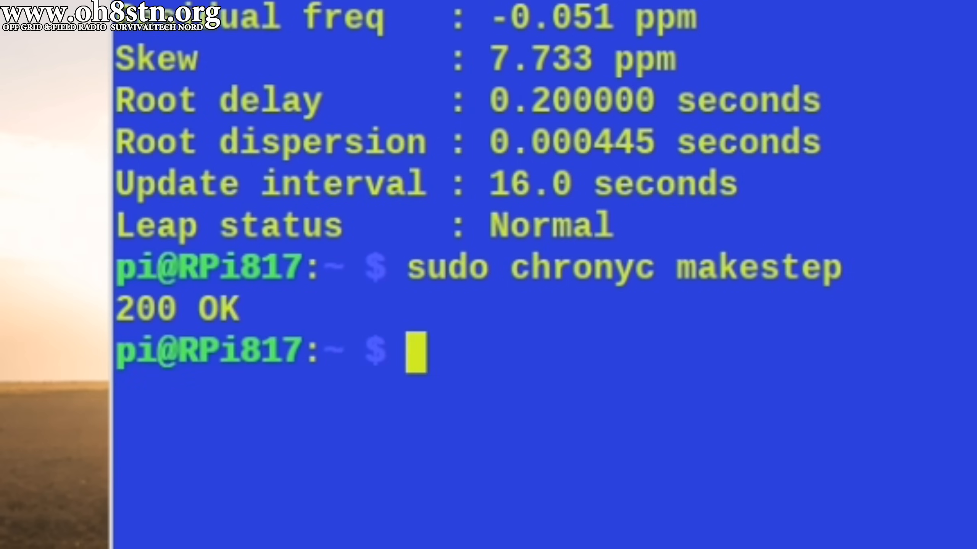
pyautogui.write('sudo chronyc makestep')
pyautogui.write('sudo chronyc tracking')
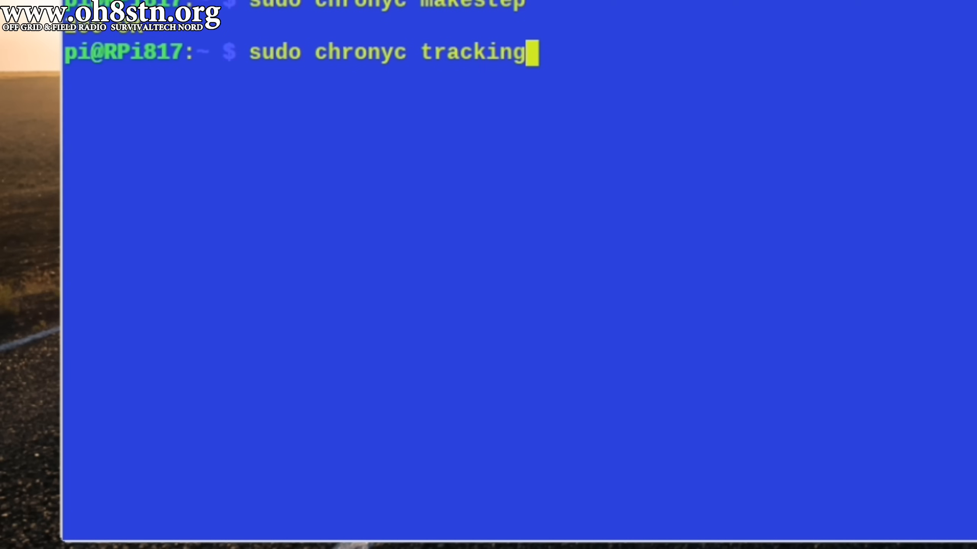
pyautogui.press('Return')
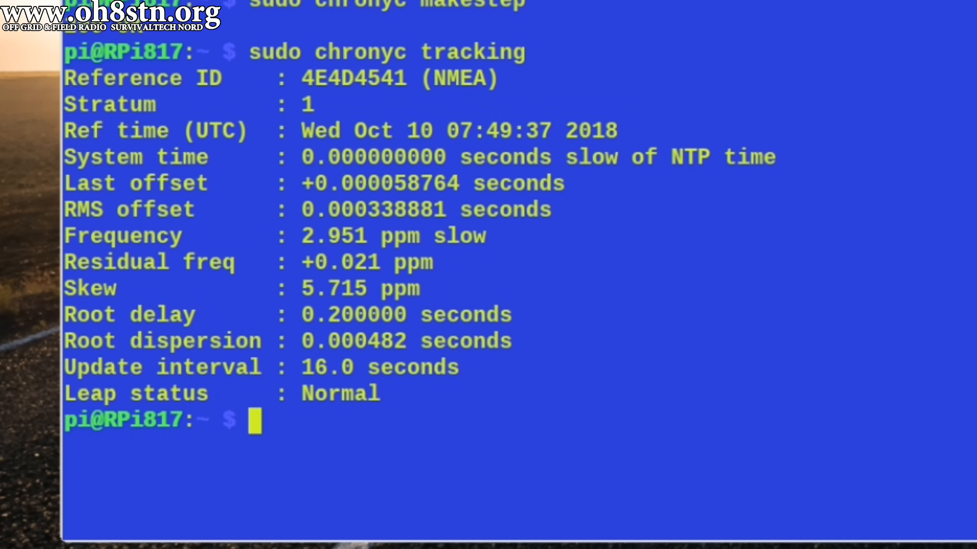